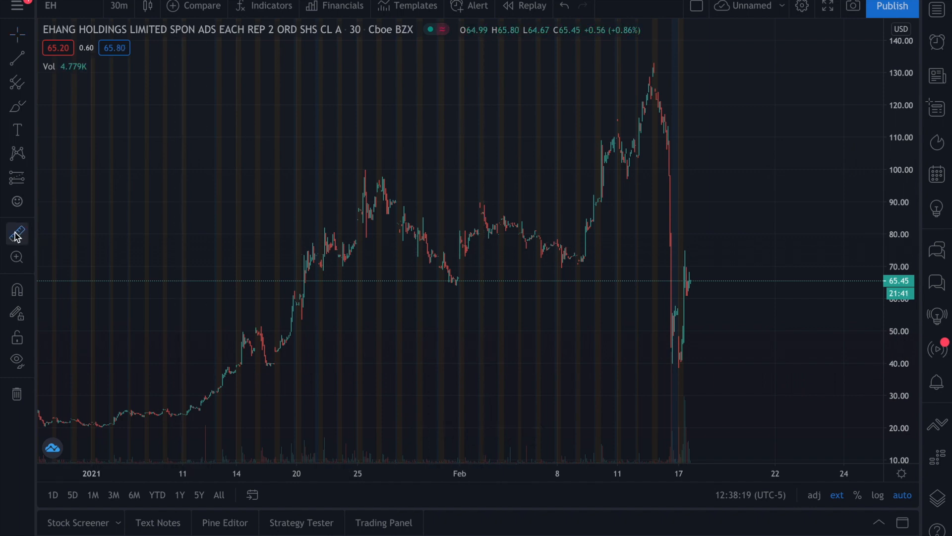
mouse_move(687, 364)
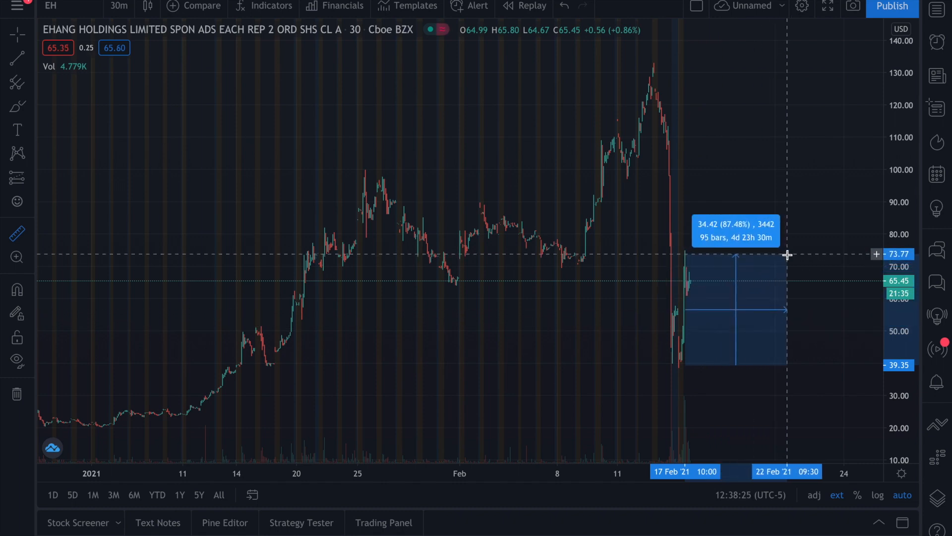
mouse_move(787, 255)
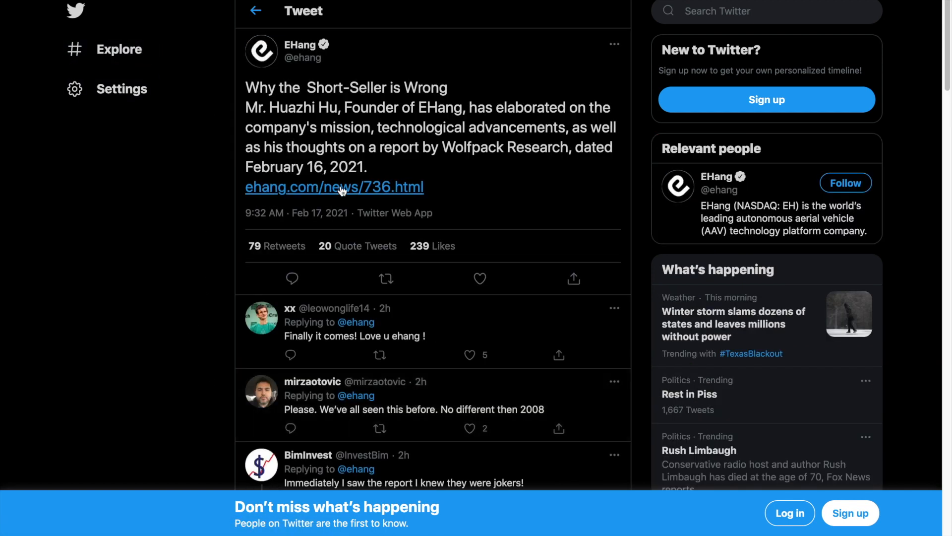
mouse_move(418, 63)
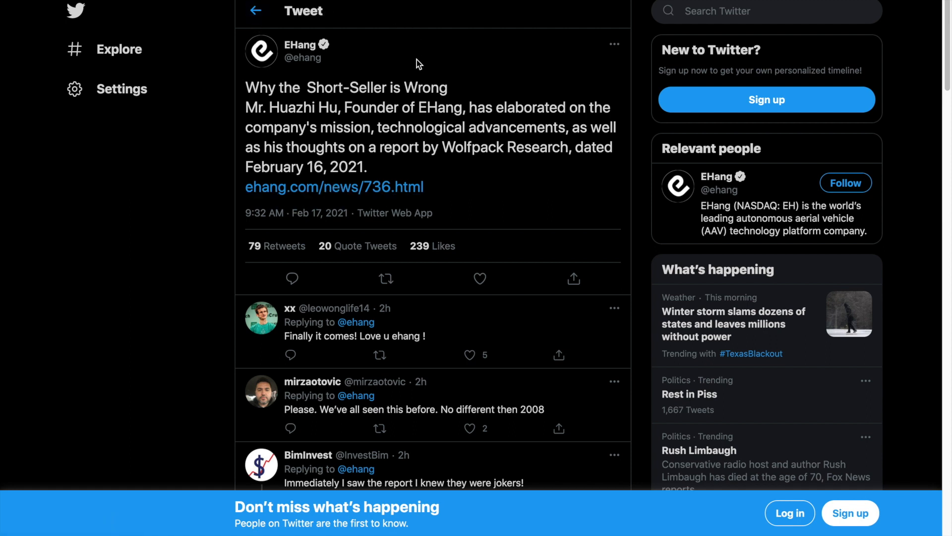
mouse_move(421, 74)
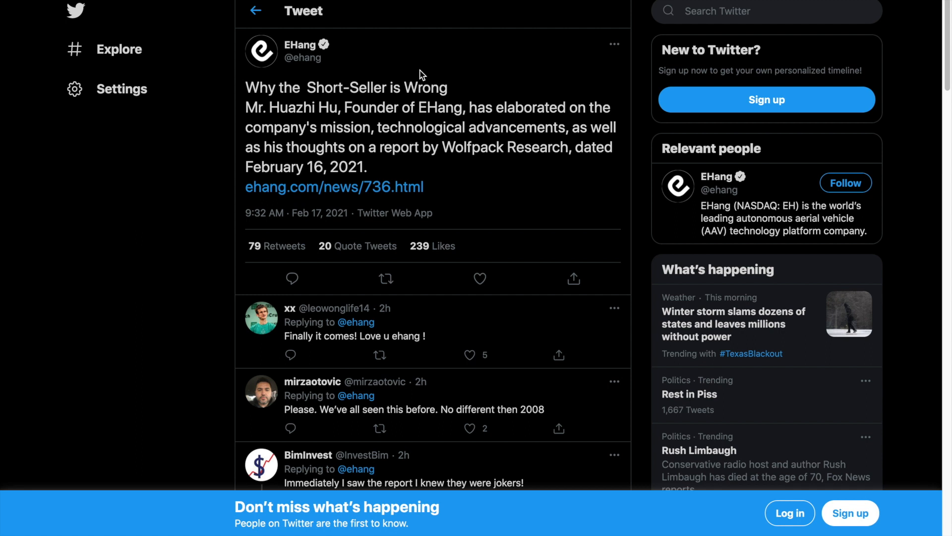
mouse_move(422, 74)
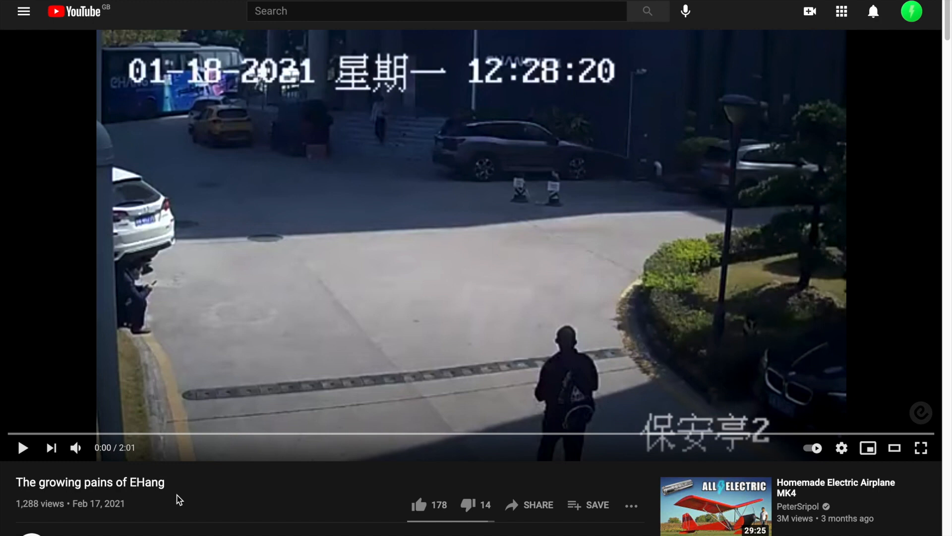
mouse_move(75, 447)
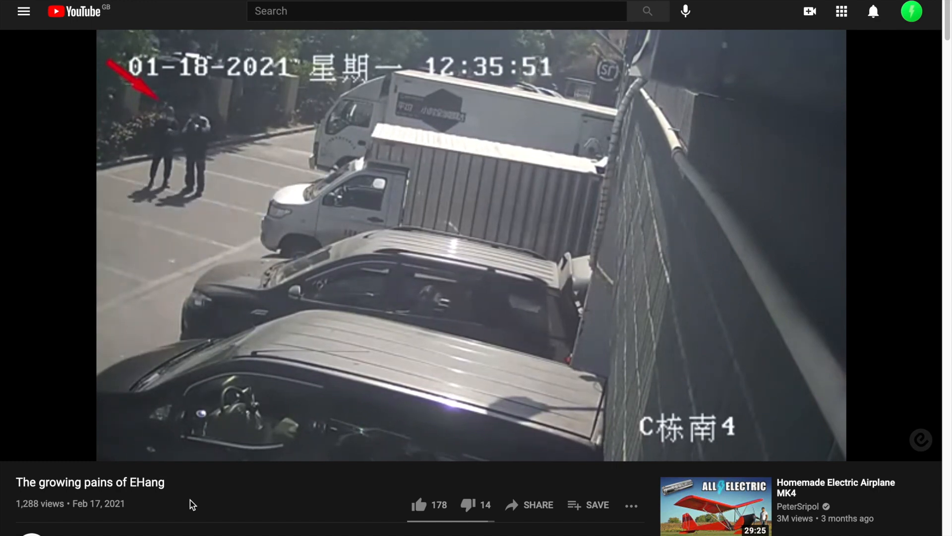
Start 'The growing pains of EHang' and skip slightly ahead into the security-camera footage.
click(461, 243)
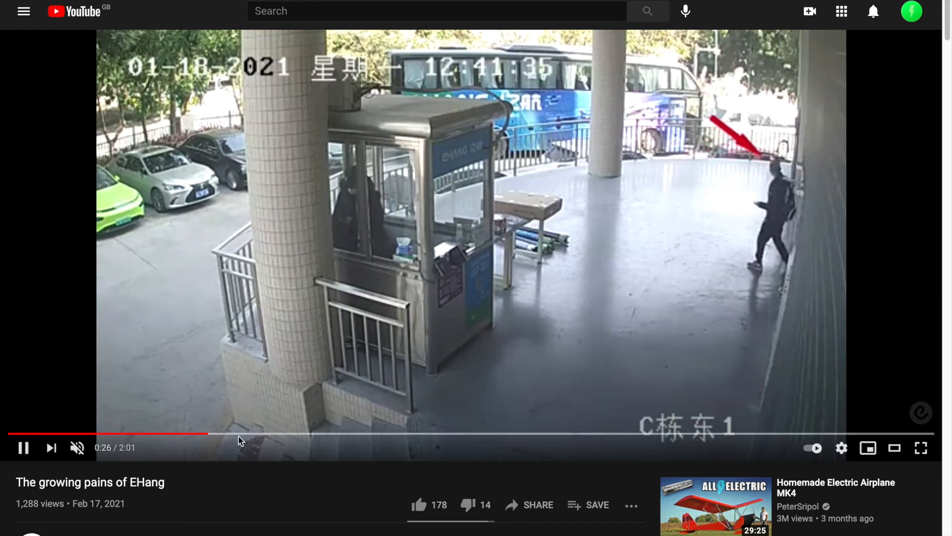
click(249, 434)
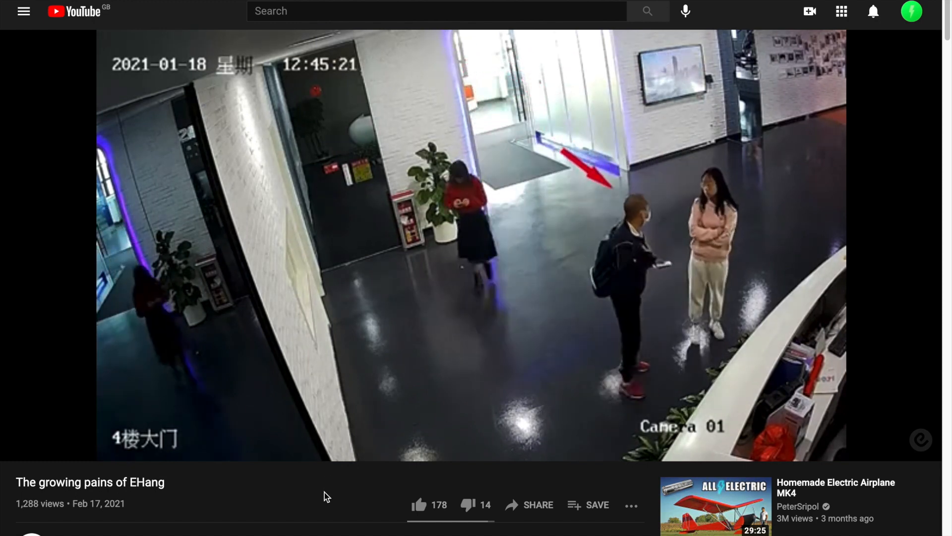
Jump the video forward to 1:04 and then to the 1:41 clip near its end.
click(501, 434)
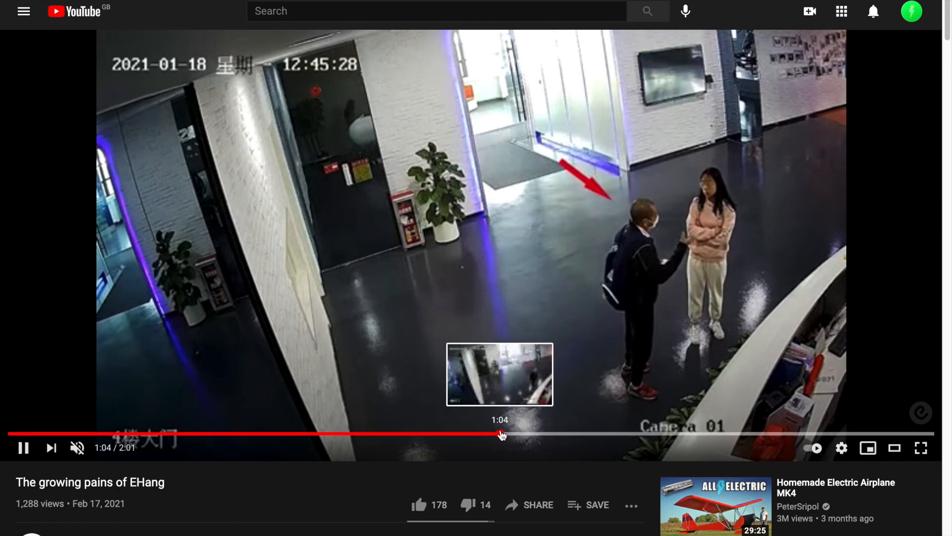
click(583, 434)
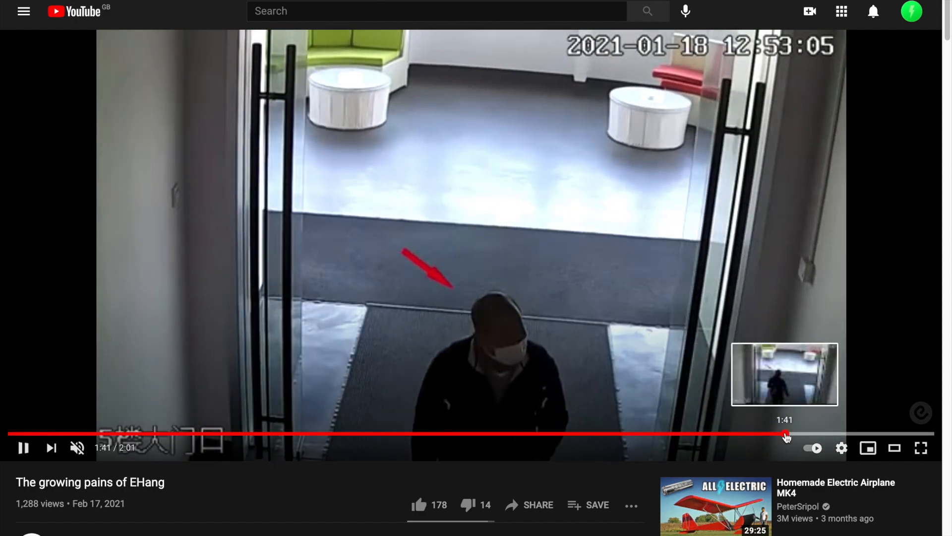
click(842, 433)
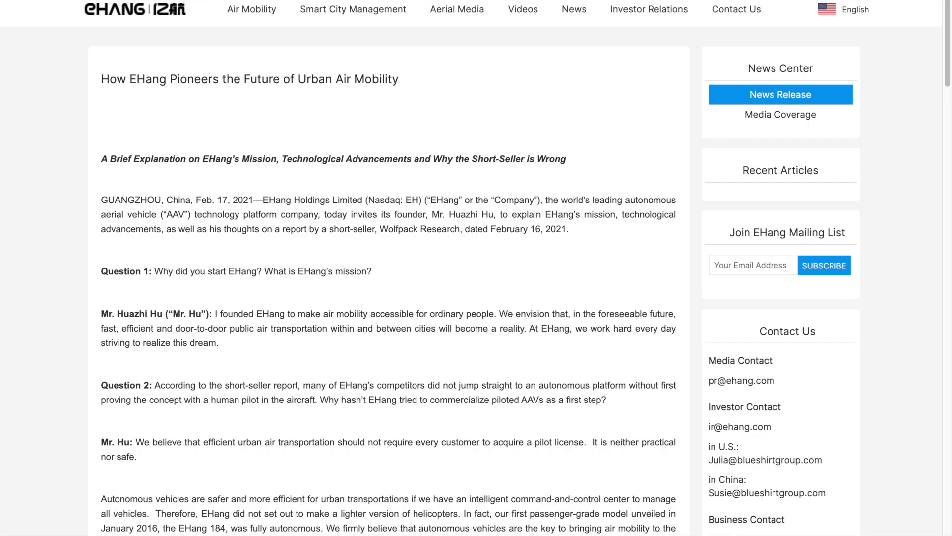
mouse_move(54, 211)
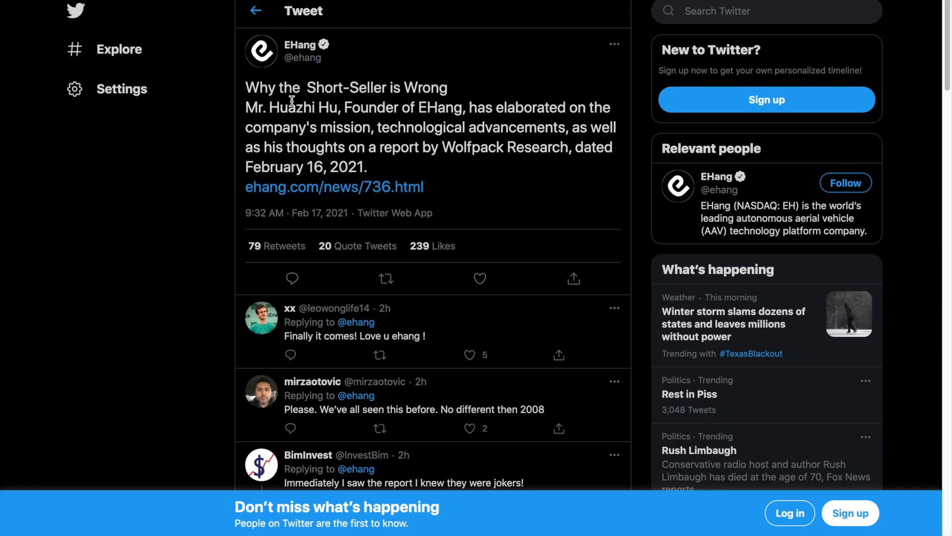
mouse_move(320, 118)
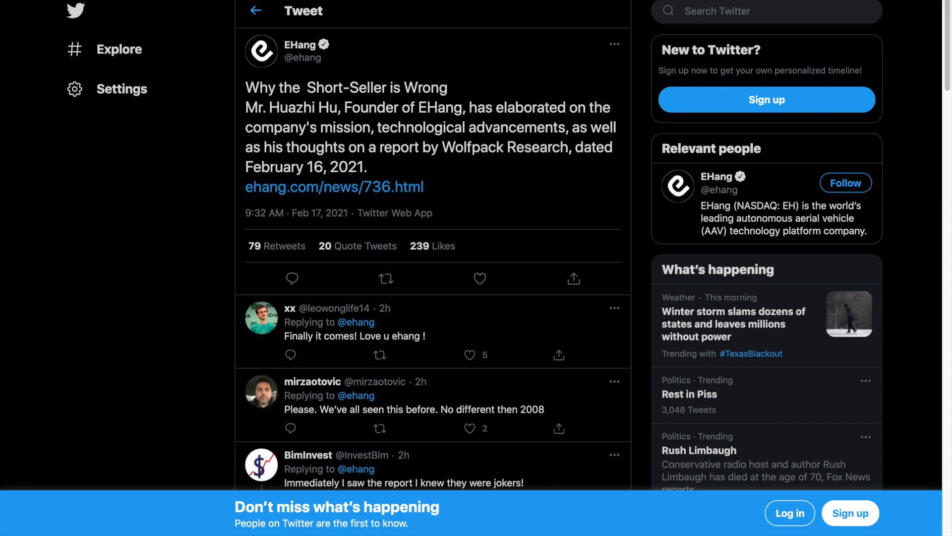
Follow the ehang.com/news/736.html link from EHang's tweet to the rebuttal article.
click(334, 187)
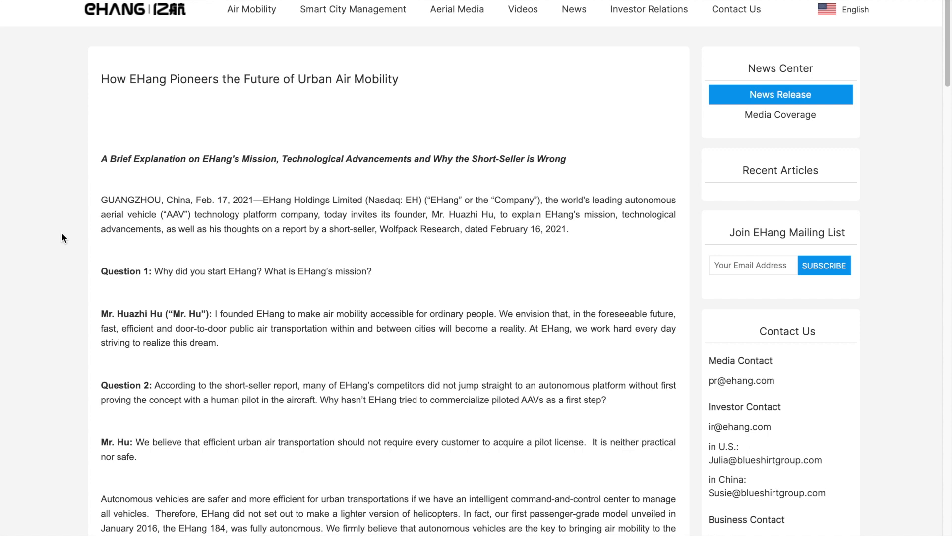
mouse_move(278, 284)
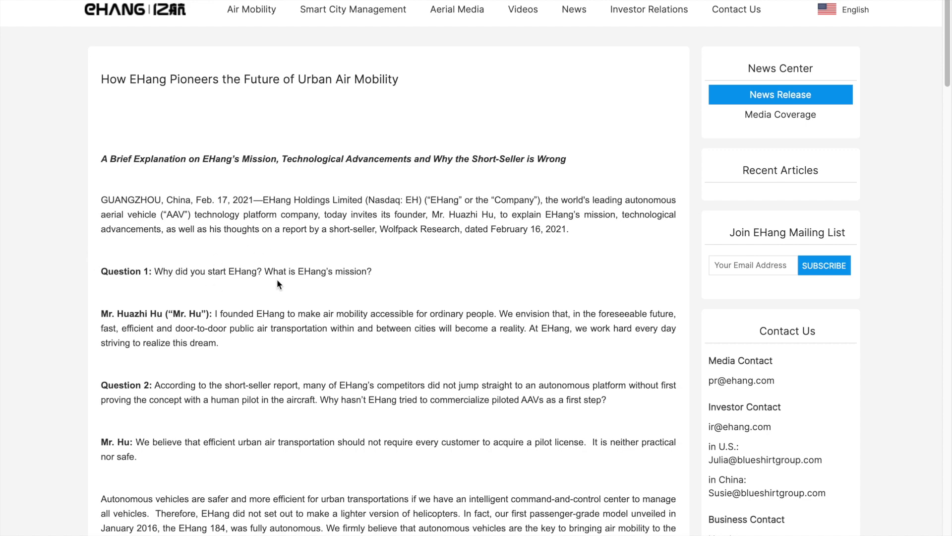
Scroll the founder's Q&A from the company mission past Questions 1–4 to Question 5 on R&D spending.
scroll(down, 3)
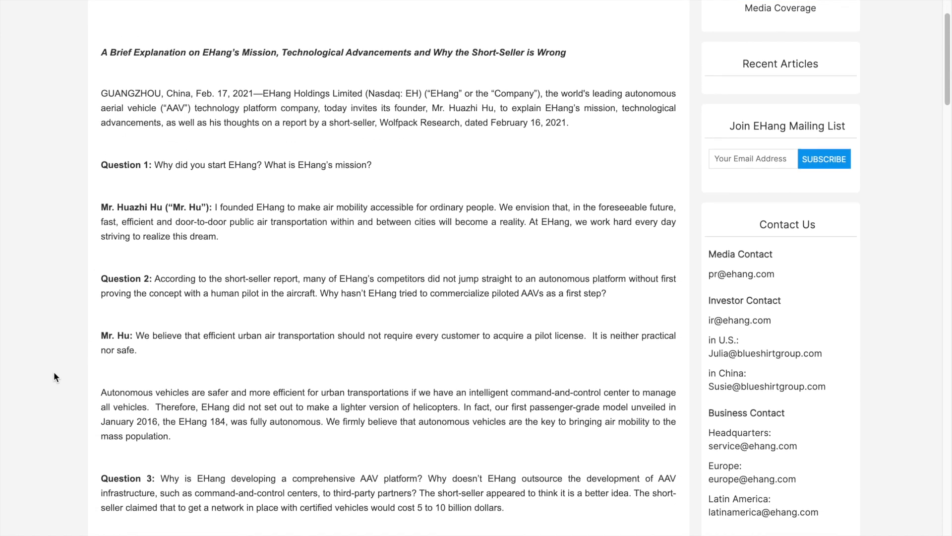
scroll(down, 3)
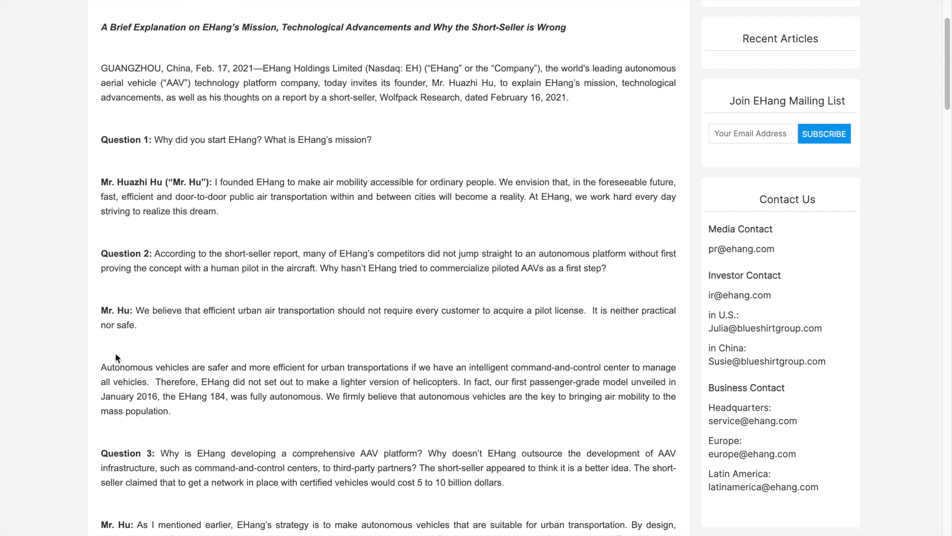
scroll(down, 3)
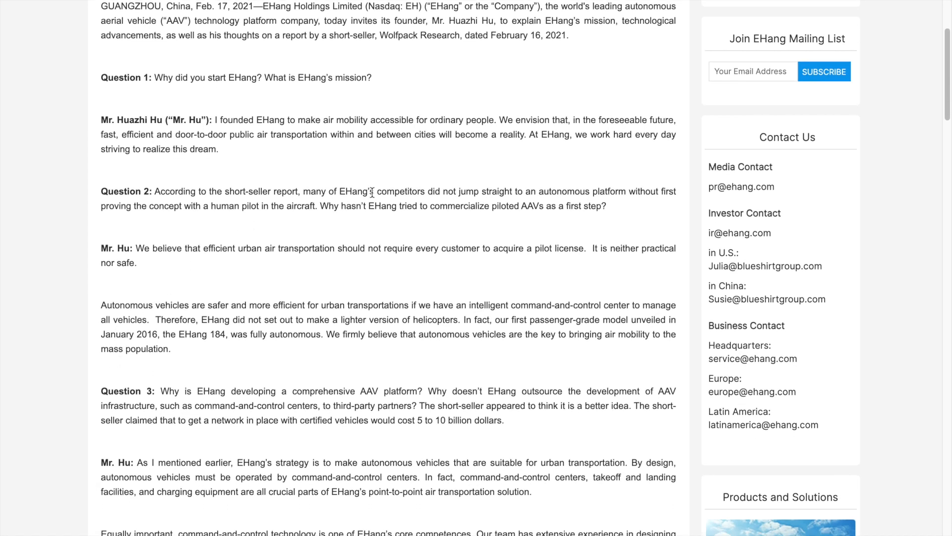
mouse_move(438, 189)
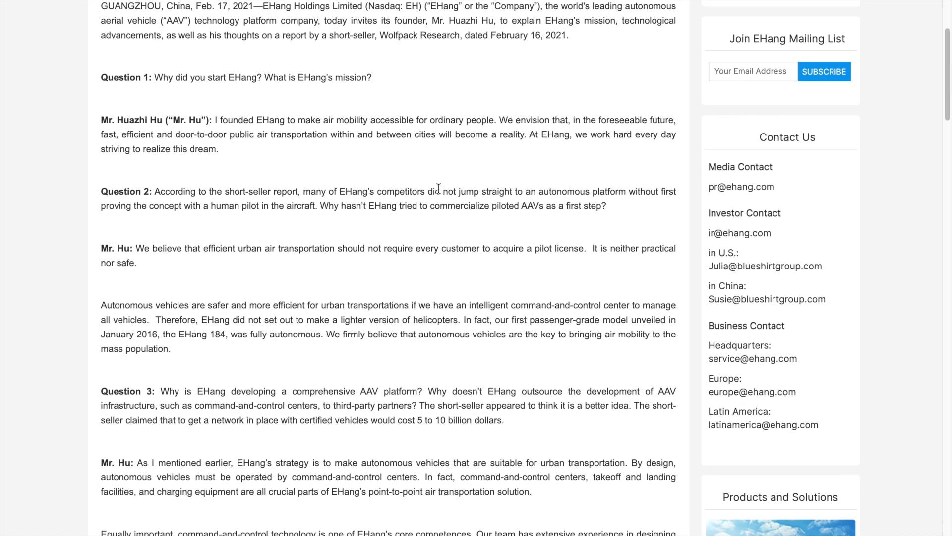
scroll(down, 3)
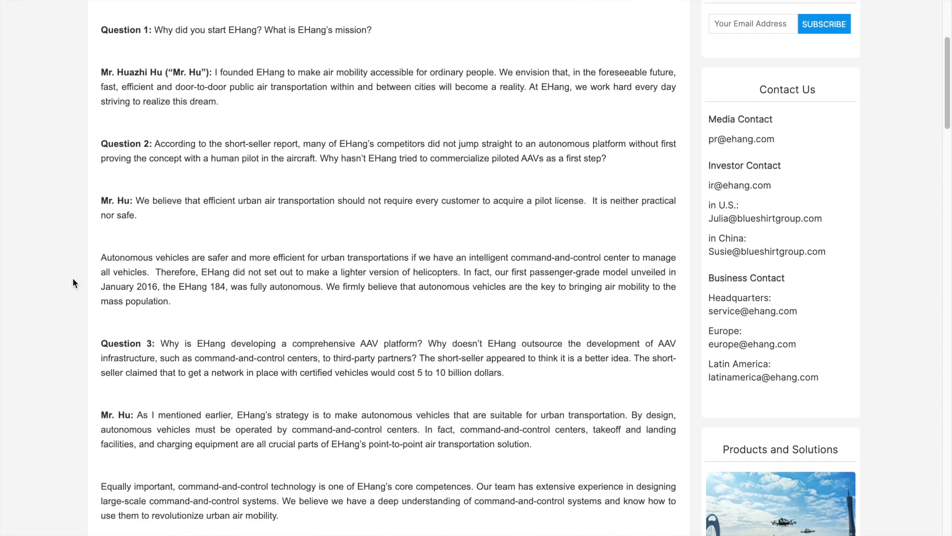
scroll(down, 3)
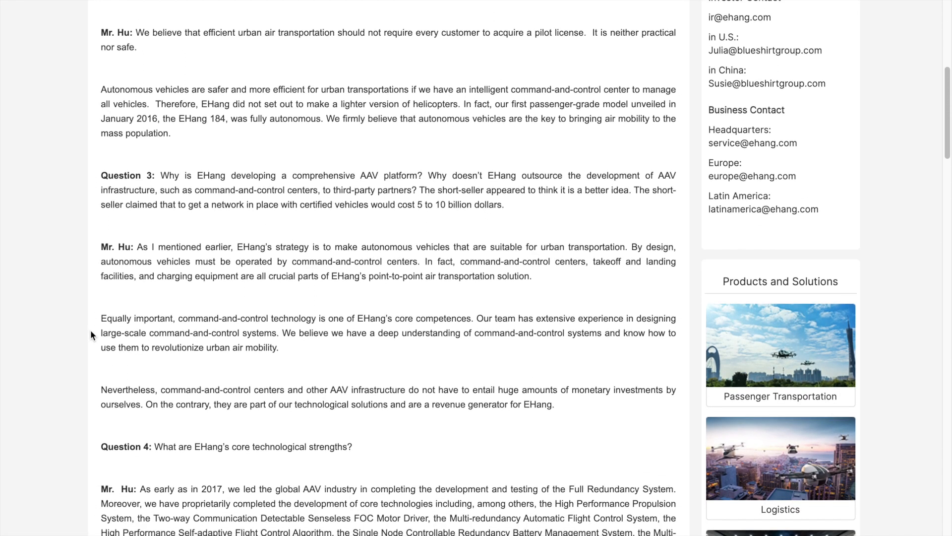
scroll(down, 3)
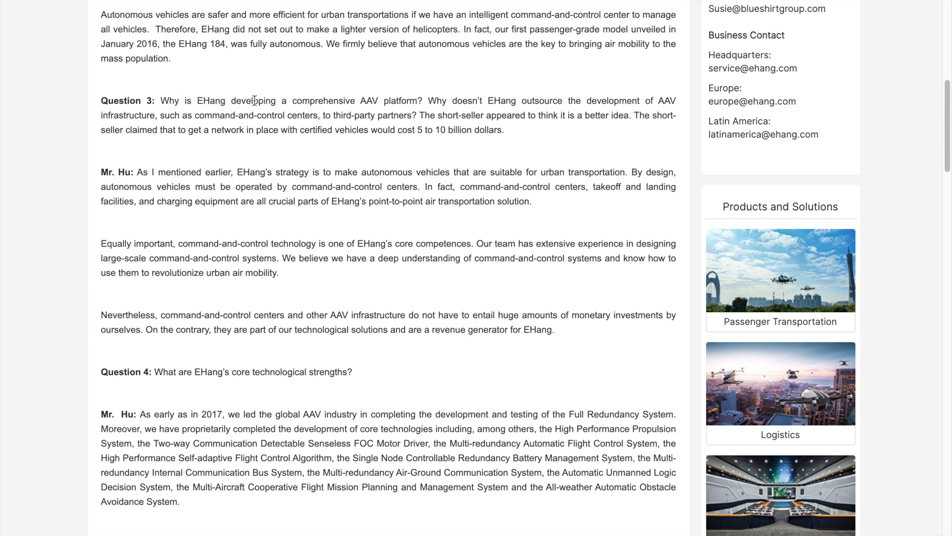
scroll(down, 3)
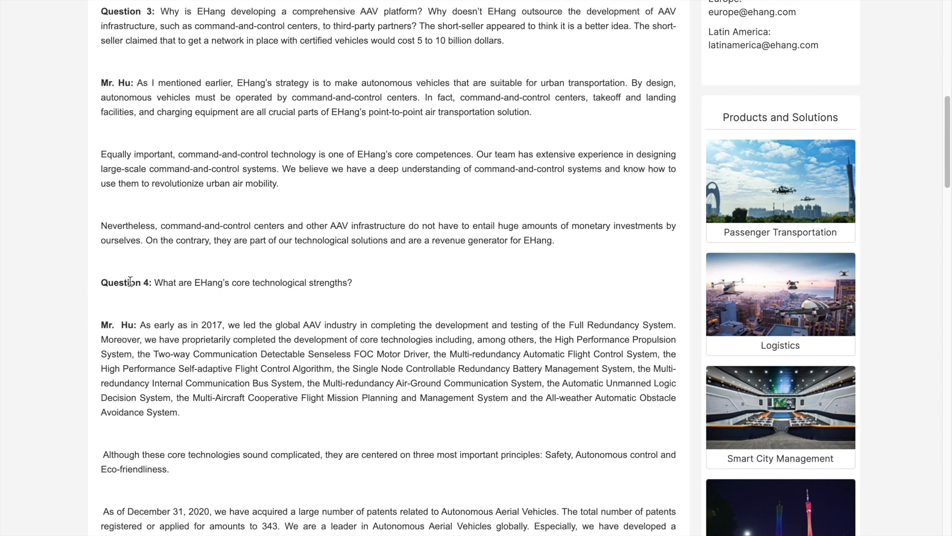
scroll(down, 3)
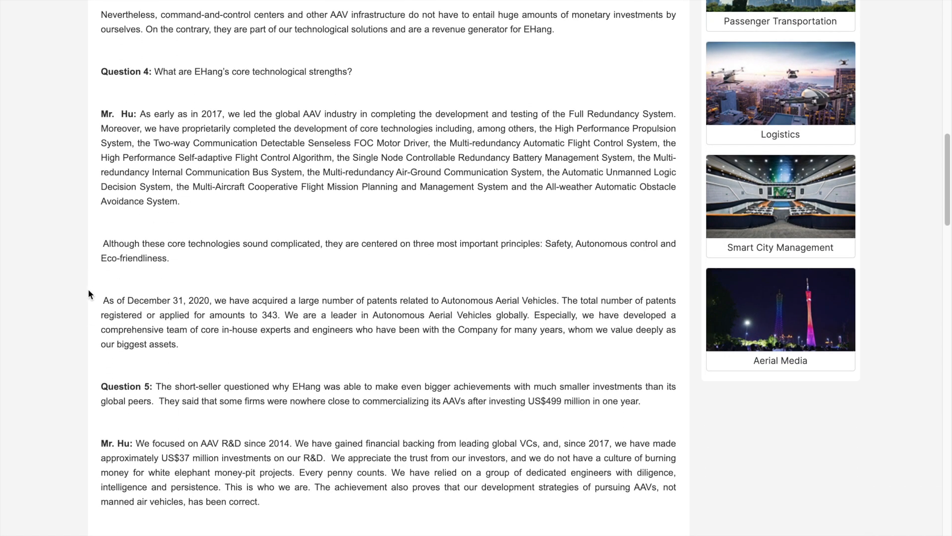
Read the Question 5 R&D answer and continue to Question 6 with Mr. Hu's T-Motor denial.
scroll(down, 3)
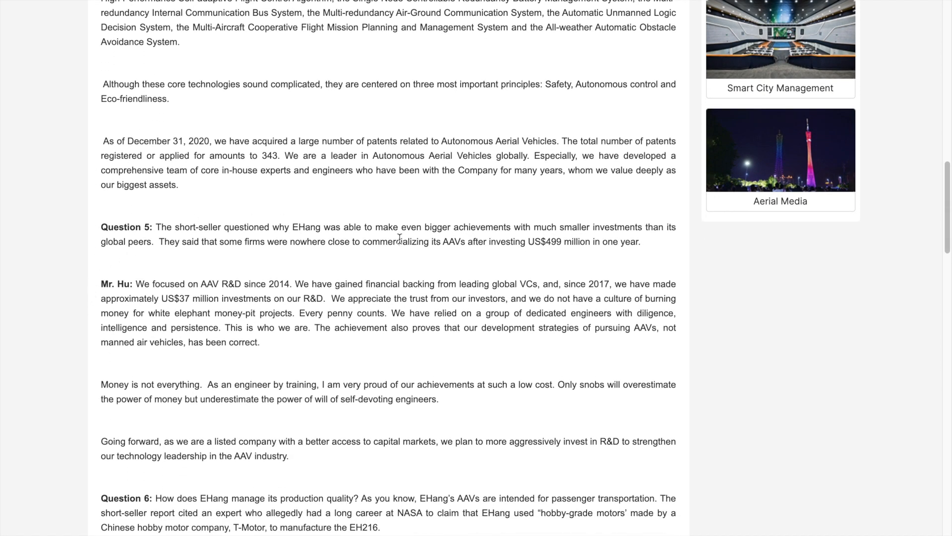
mouse_move(411, 258)
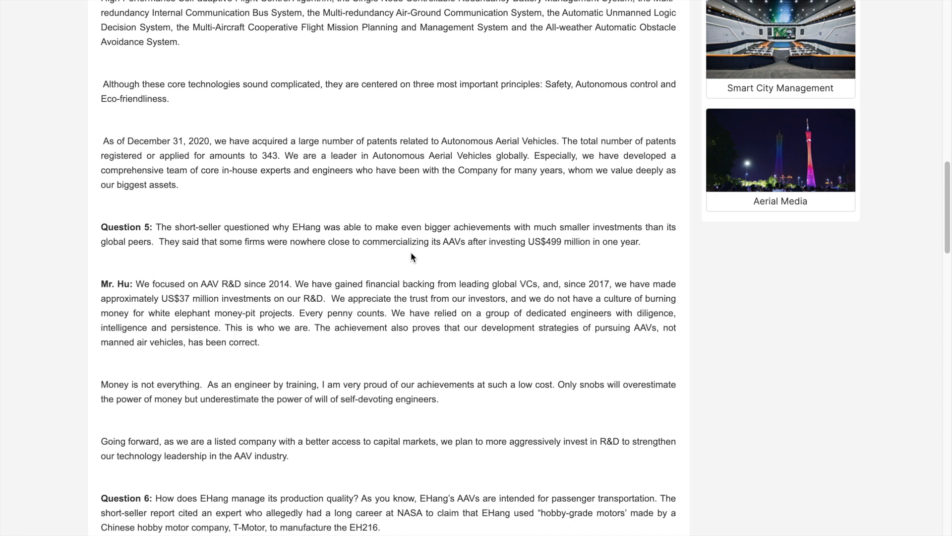
mouse_move(581, 238)
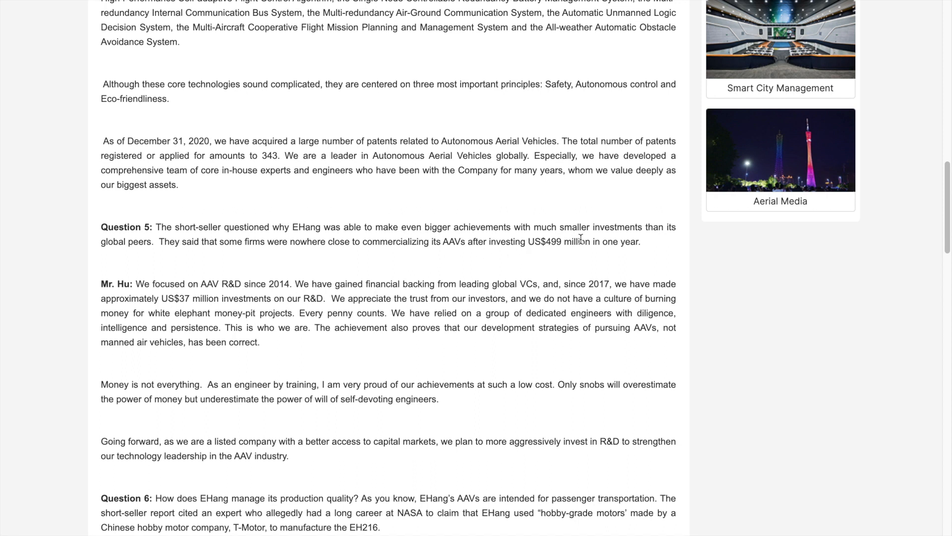
mouse_move(571, 241)
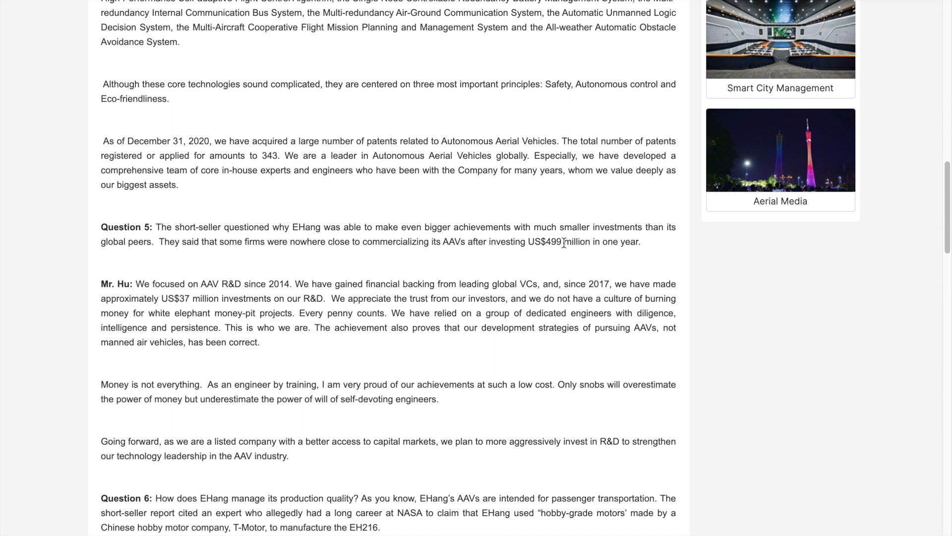
mouse_move(533, 256)
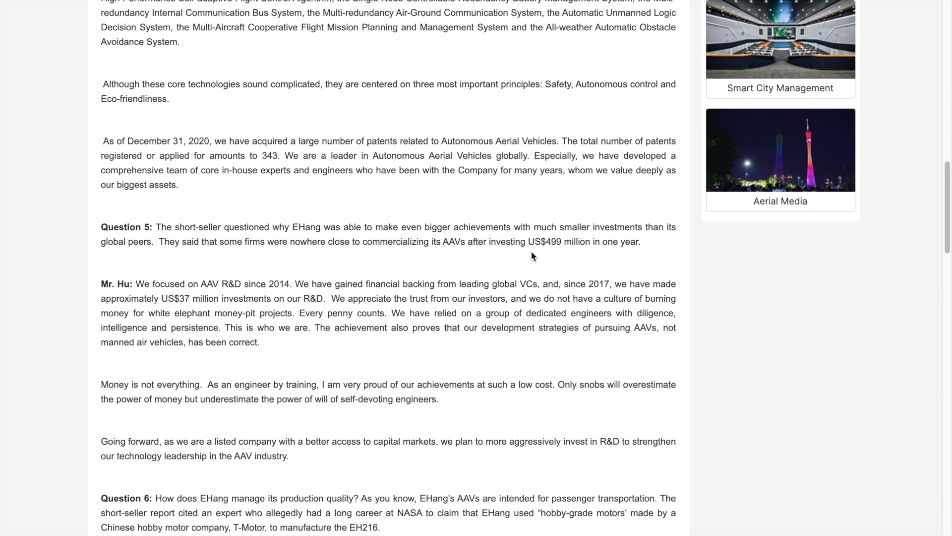
mouse_move(220, 296)
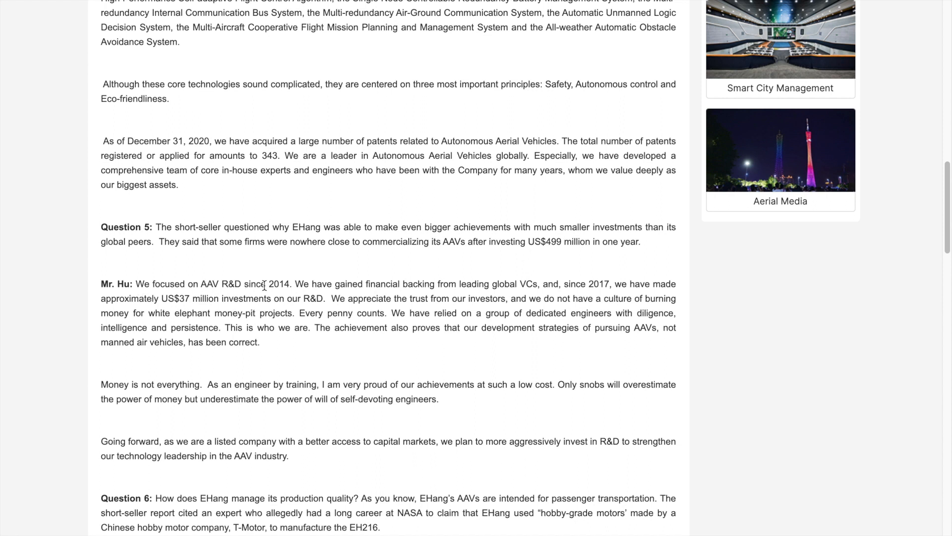
mouse_move(568, 284)
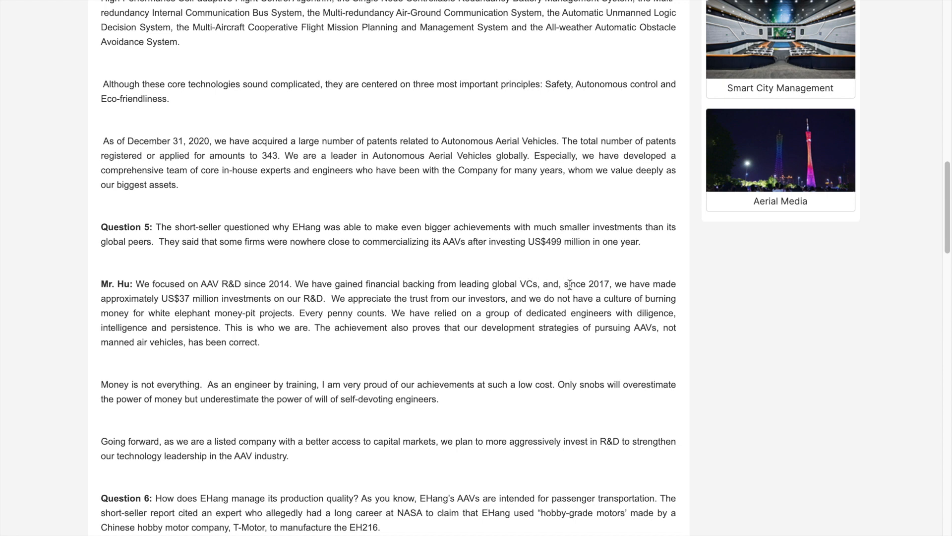
mouse_move(176, 299)
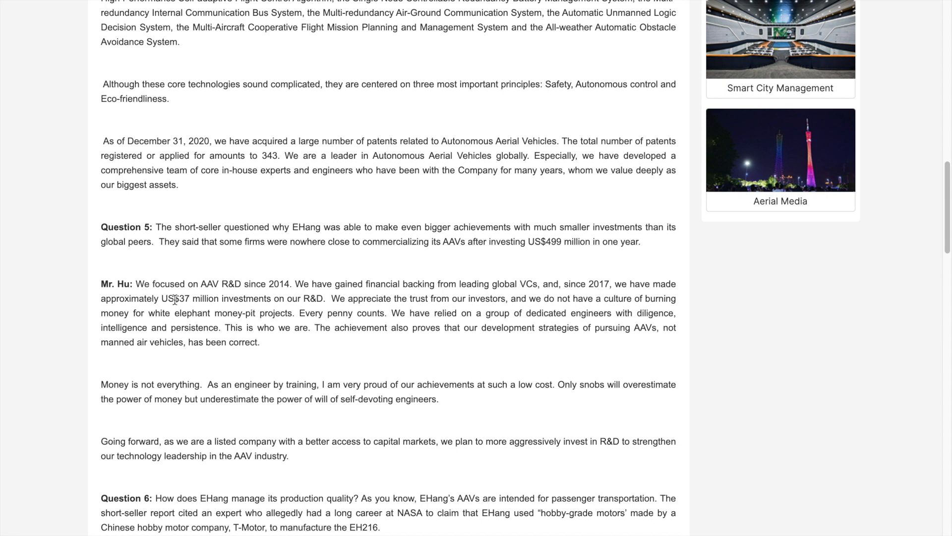
mouse_move(307, 299)
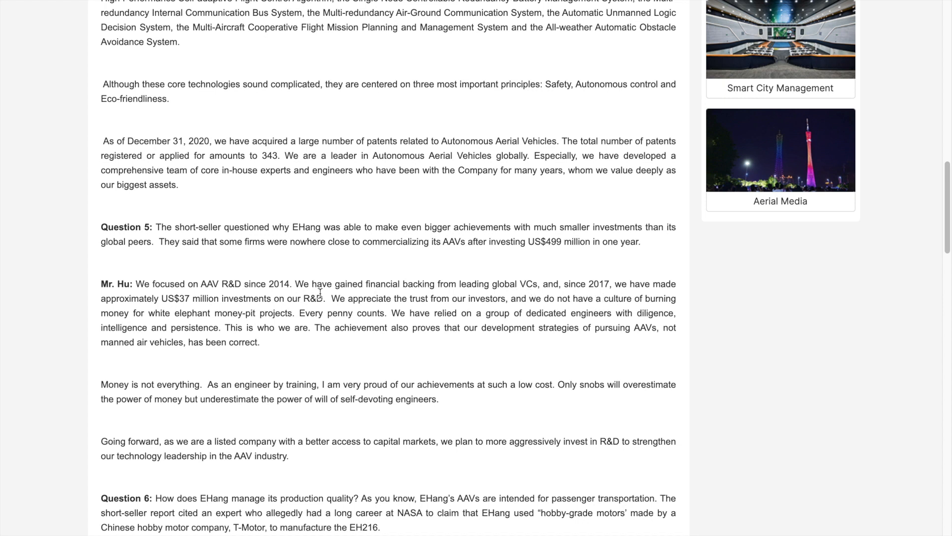
mouse_move(485, 299)
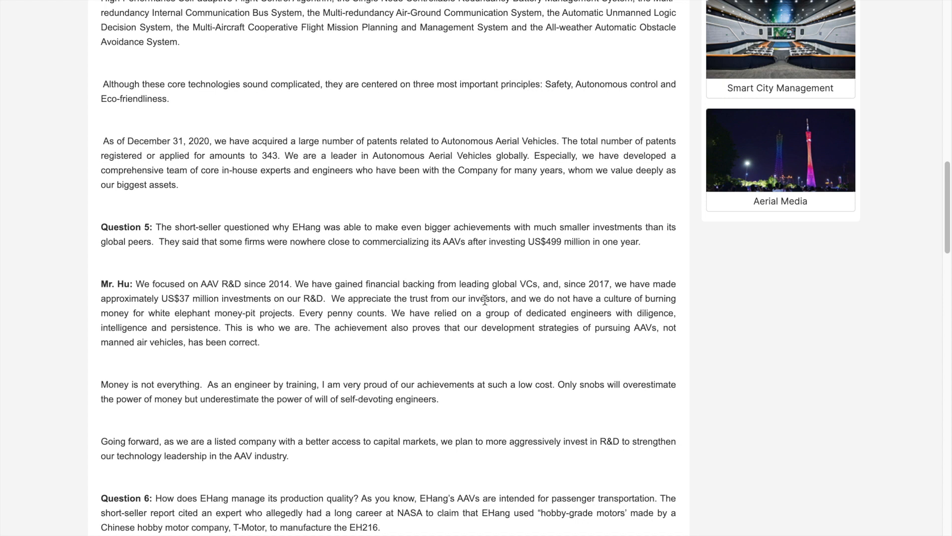
mouse_move(164, 315)
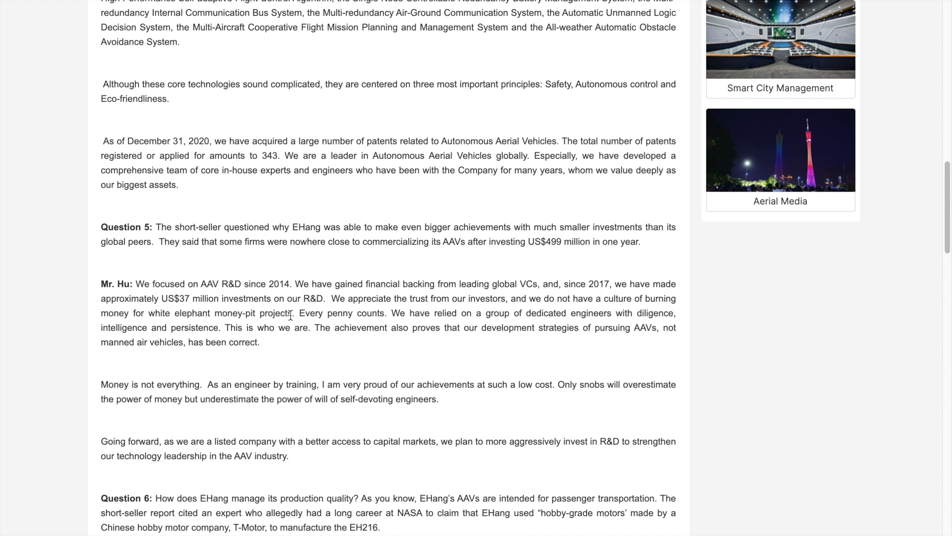
mouse_move(294, 315)
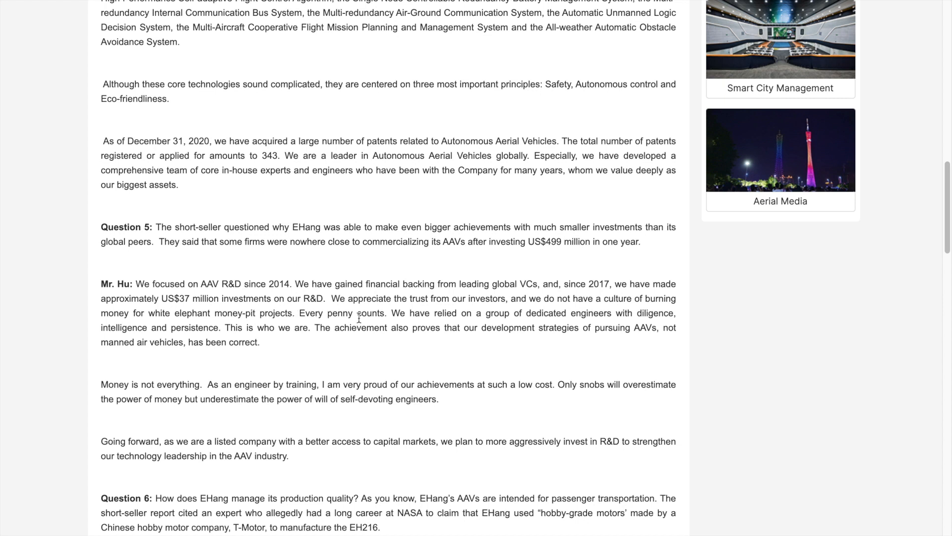
mouse_move(320, 339)
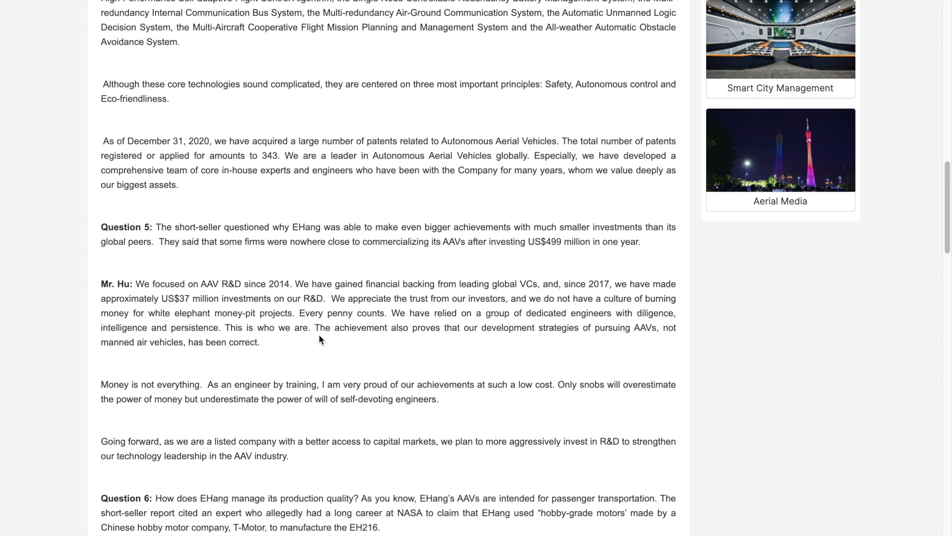
mouse_move(26, 373)
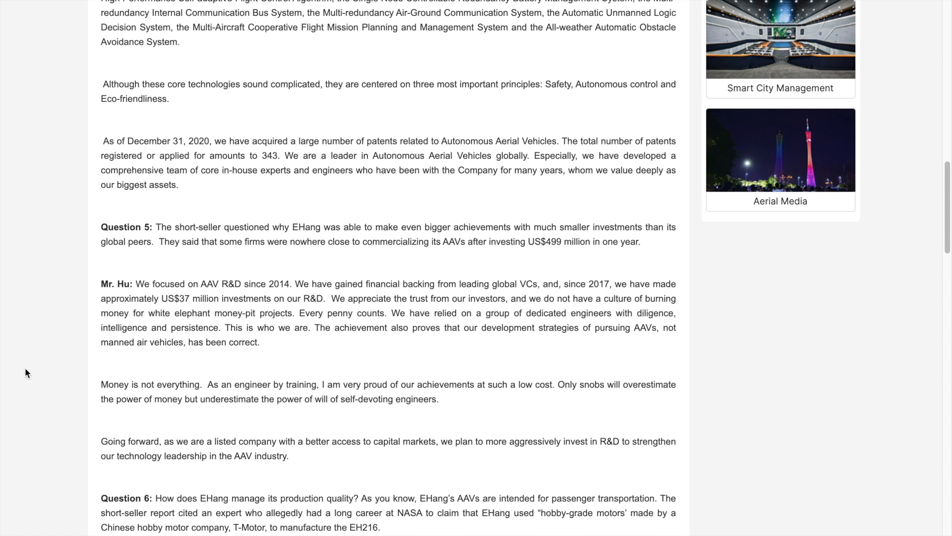
scroll(down, 3)
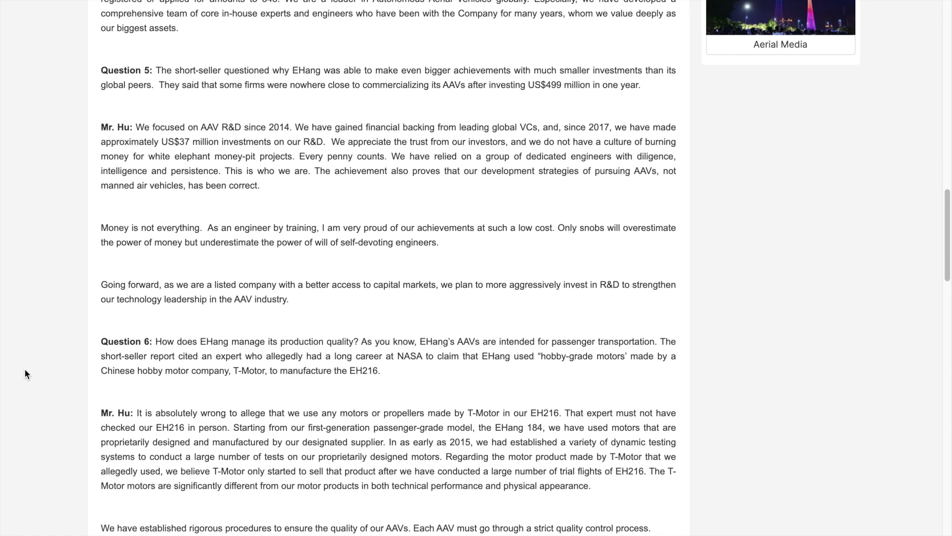
mouse_move(143, 275)
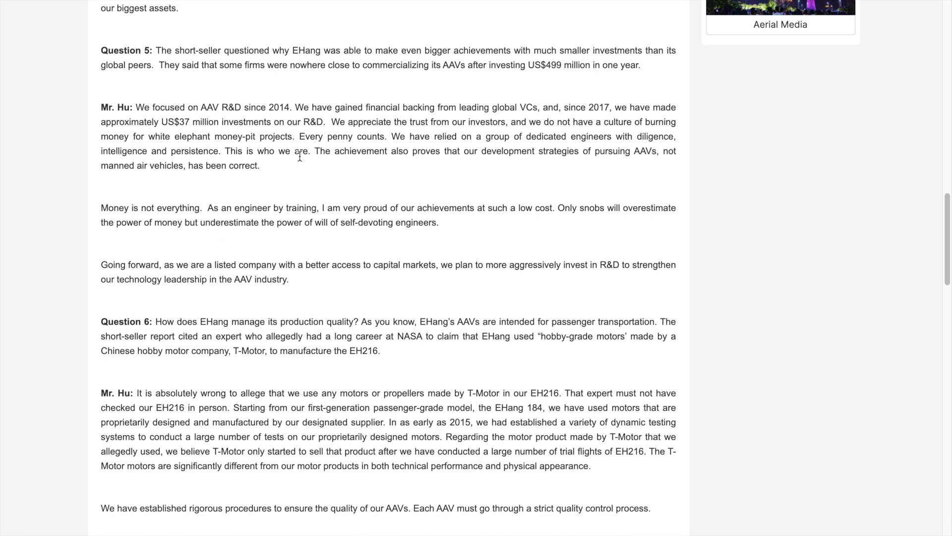
mouse_move(415, 101)
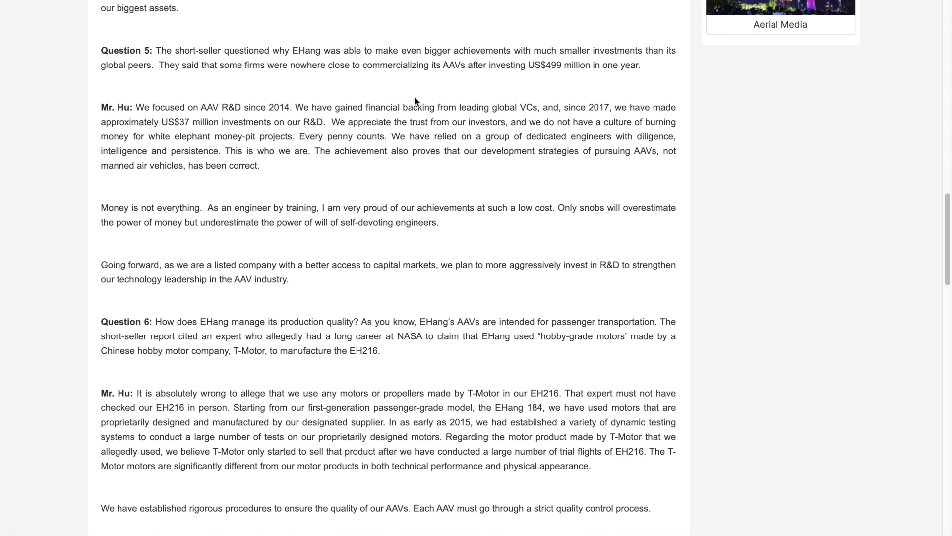
mouse_move(499, 80)
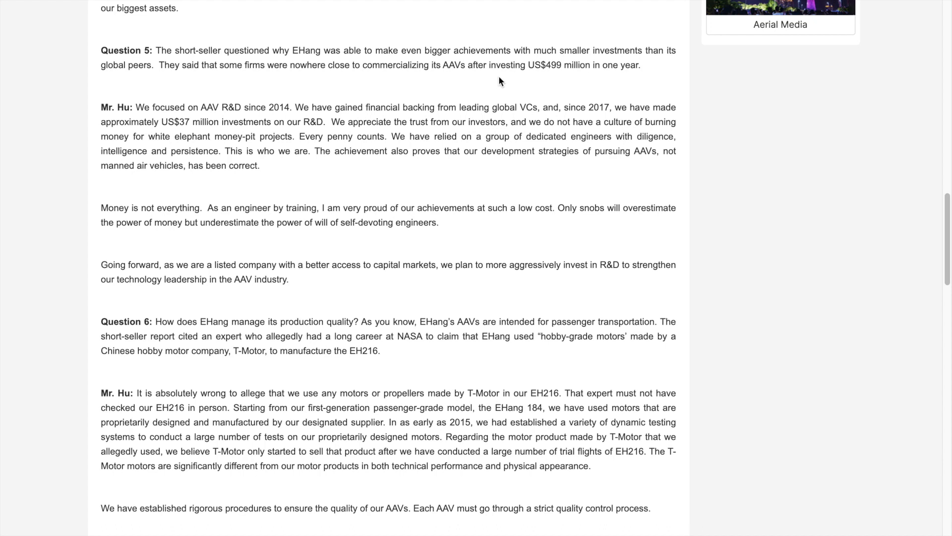
mouse_move(515, 82)
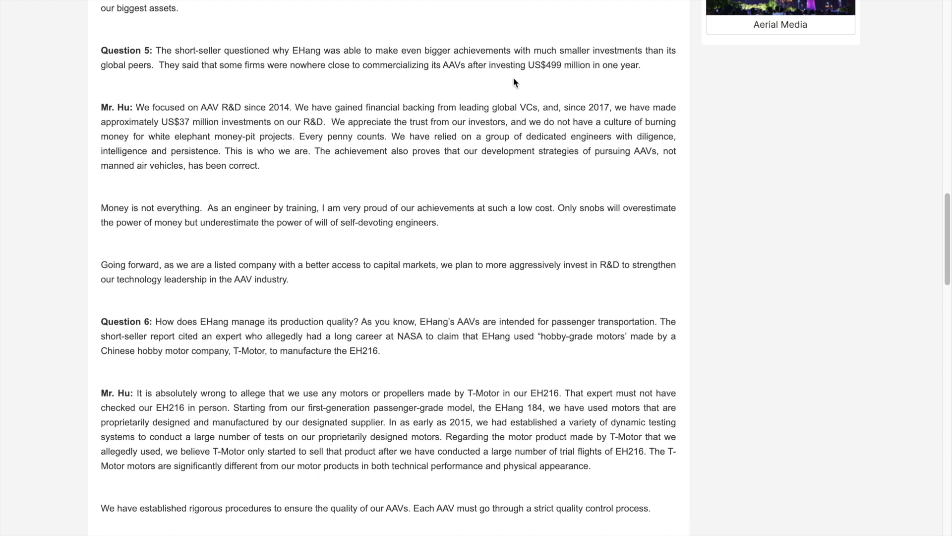
mouse_move(210, 126)
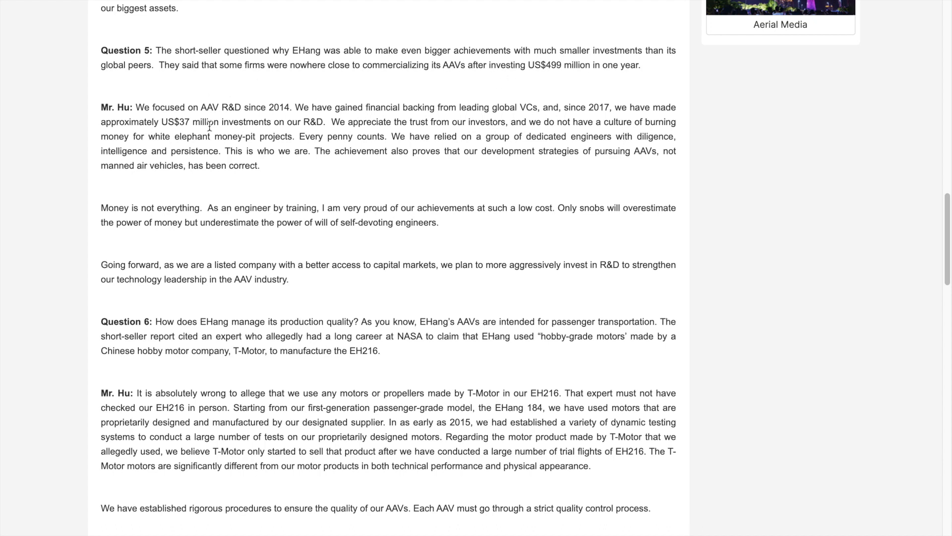
mouse_move(82, 202)
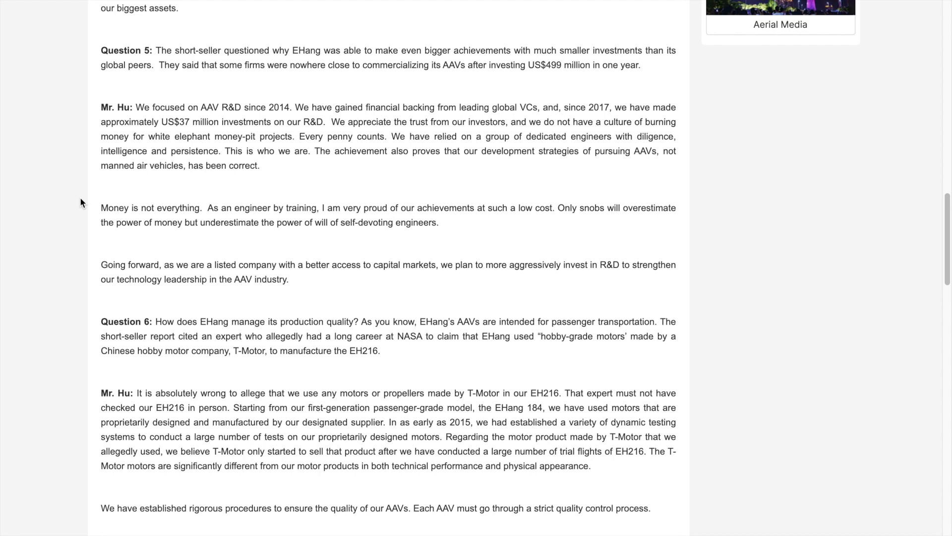
mouse_move(548, 76)
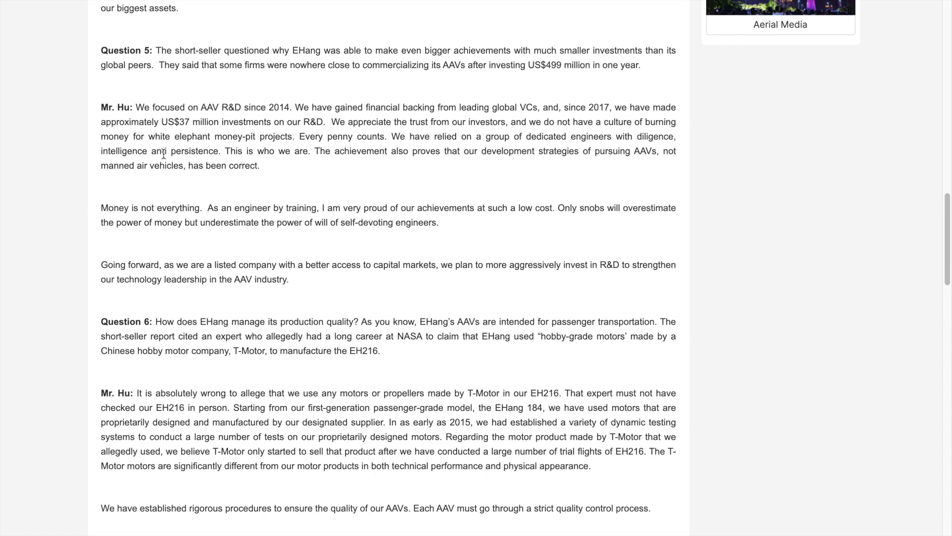
Read on through the founder's Q&A down to Question 9.
scroll(down, 3)
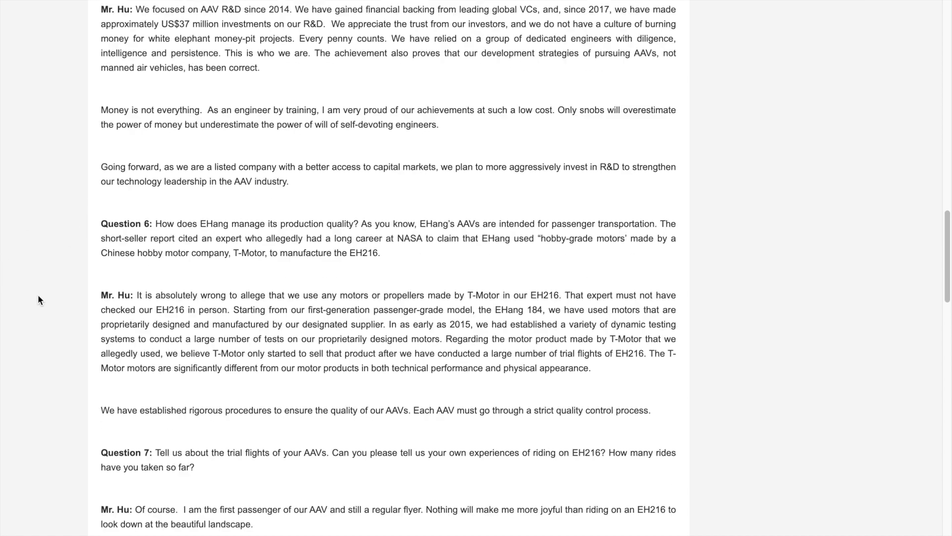
scroll(down, 3)
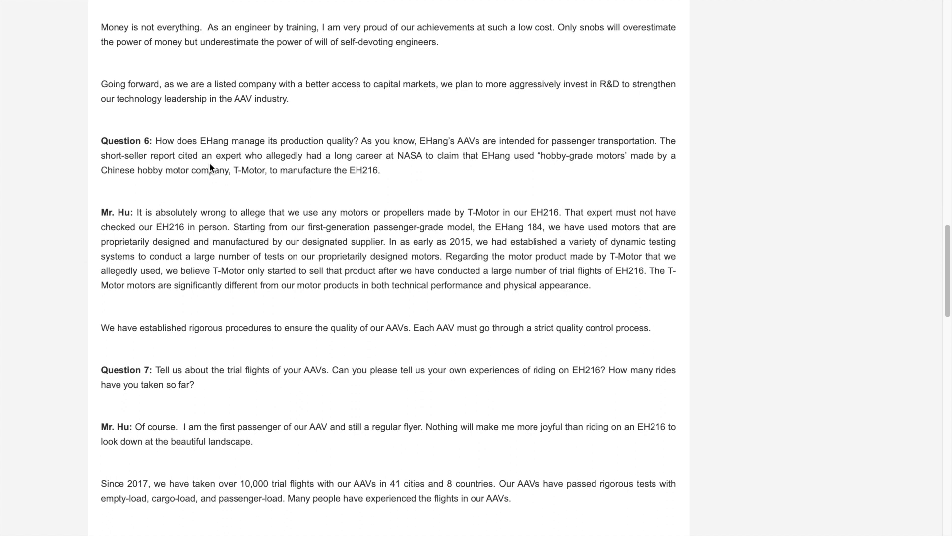
mouse_move(349, 151)
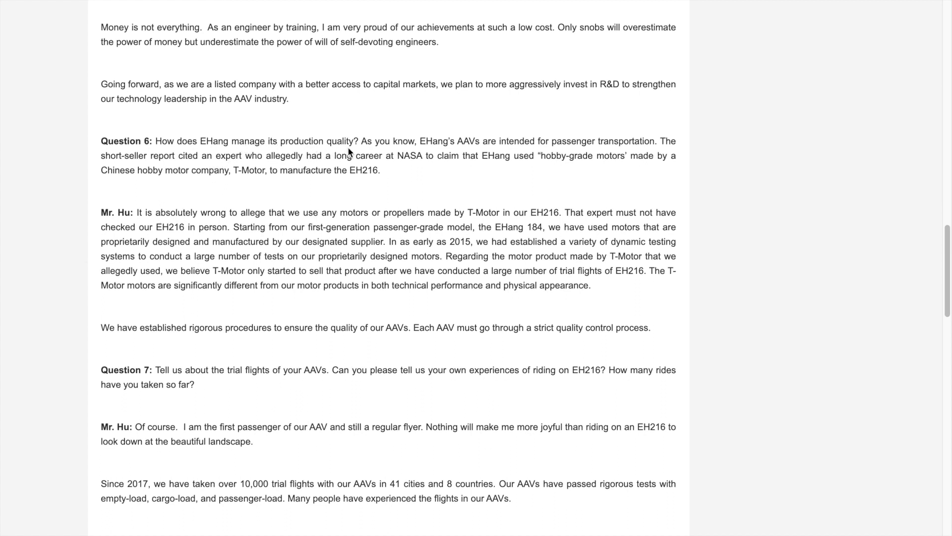
mouse_move(425, 170)
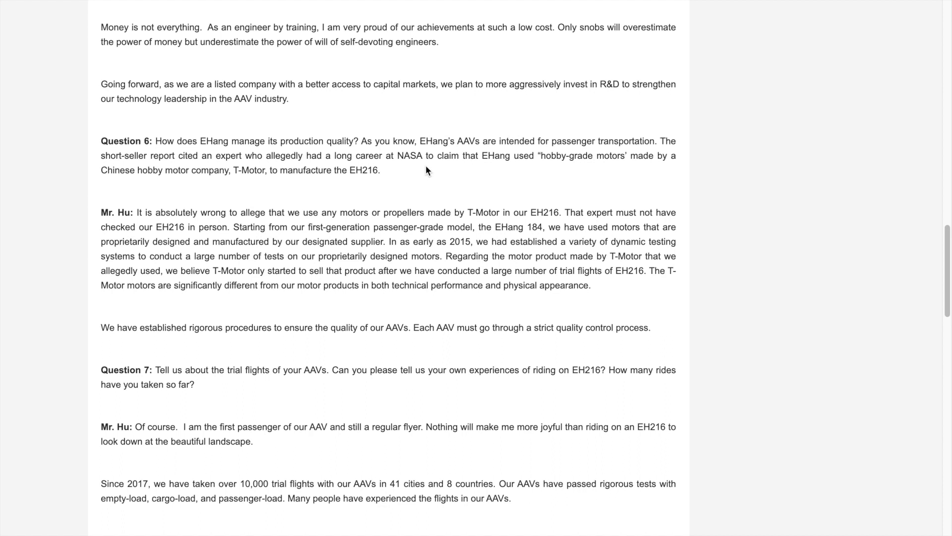
mouse_move(447, 166)
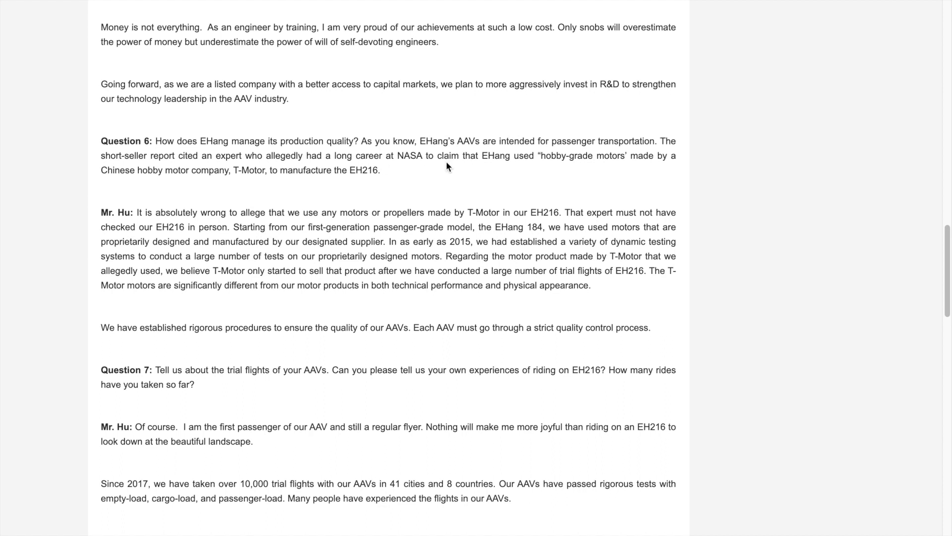
mouse_move(405, 184)
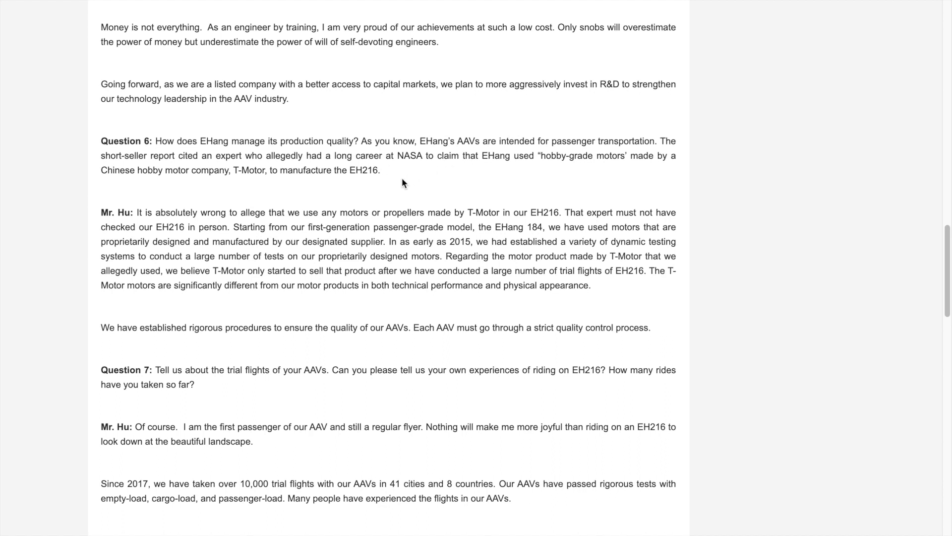
mouse_move(418, 171)
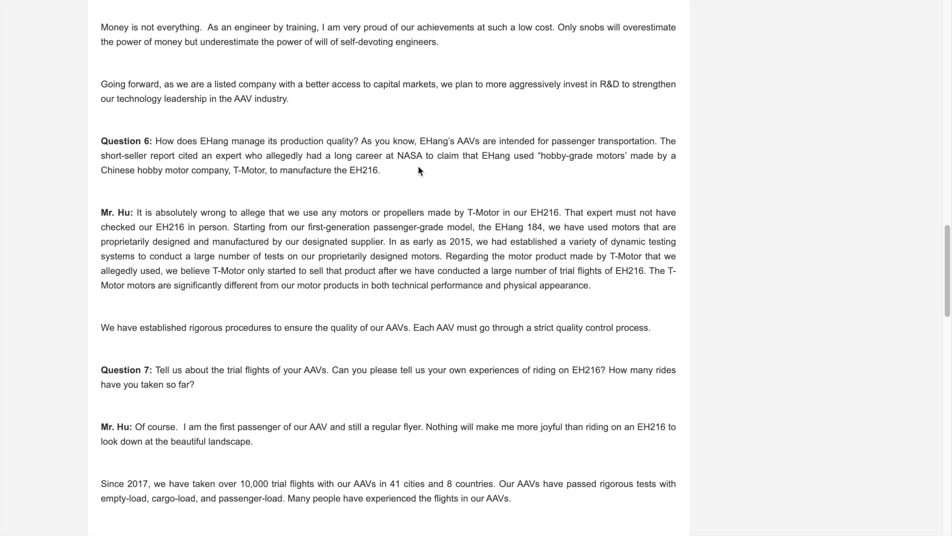
mouse_move(482, 173)
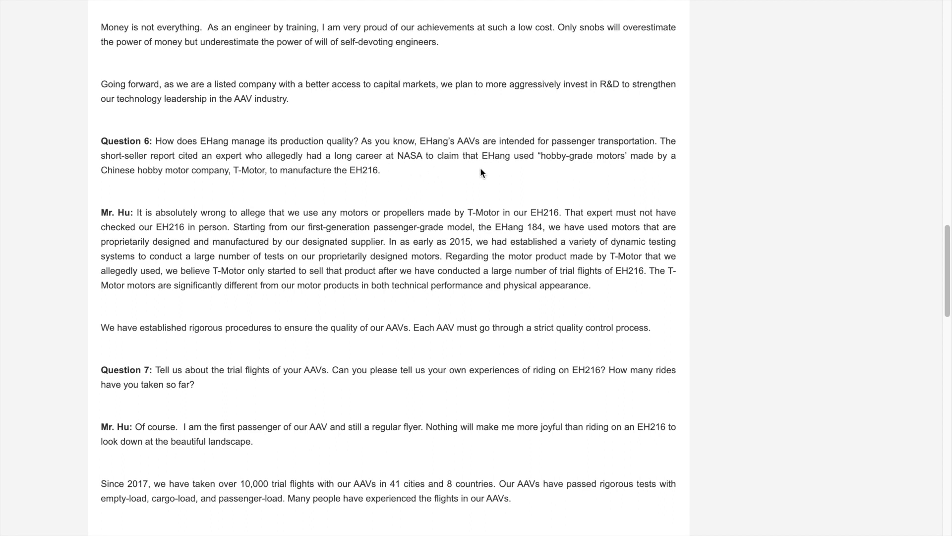
mouse_move(579, 160)
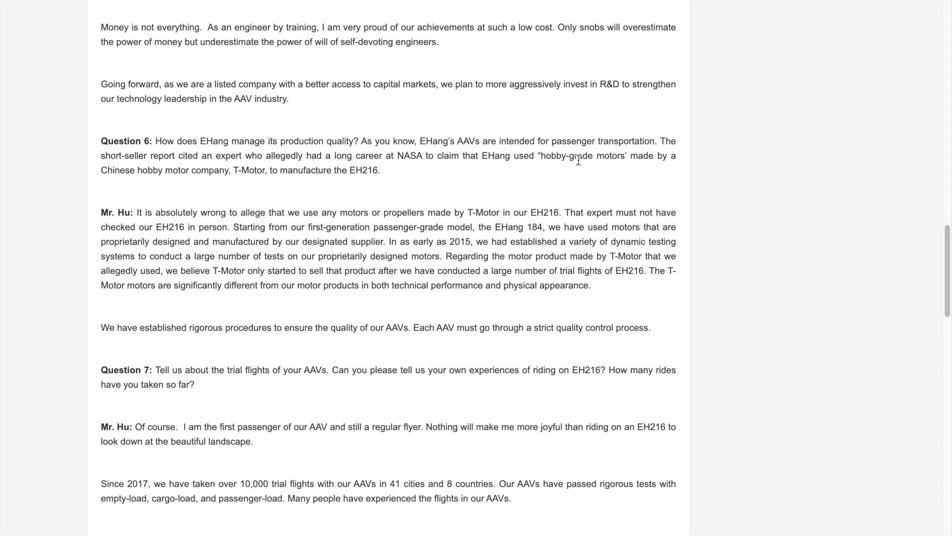
mouse_move(206, 185)
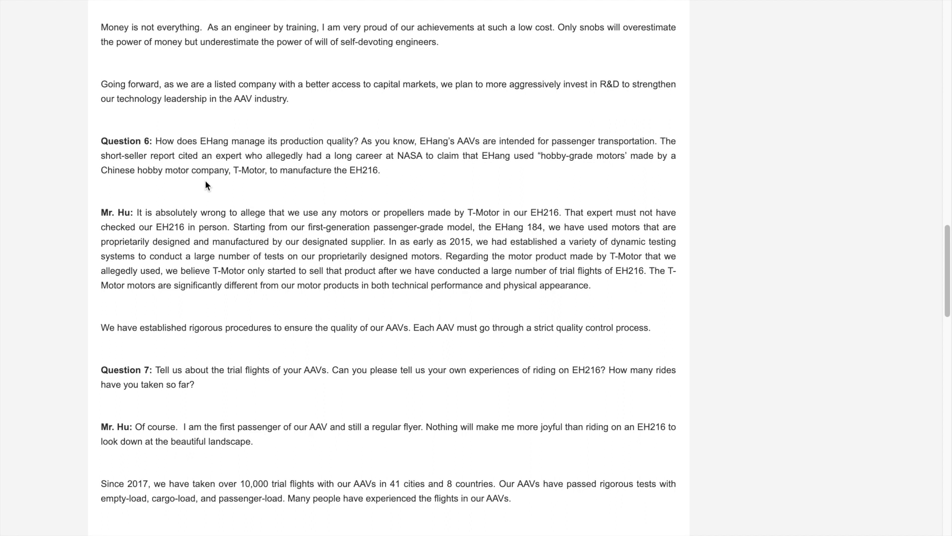
mouse_move(283, 225)
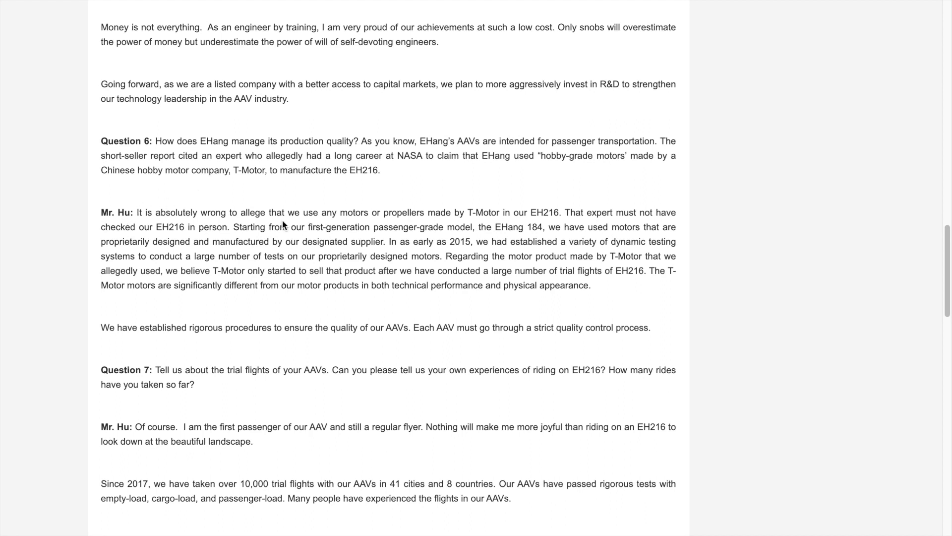
mouse_move(483, 212)
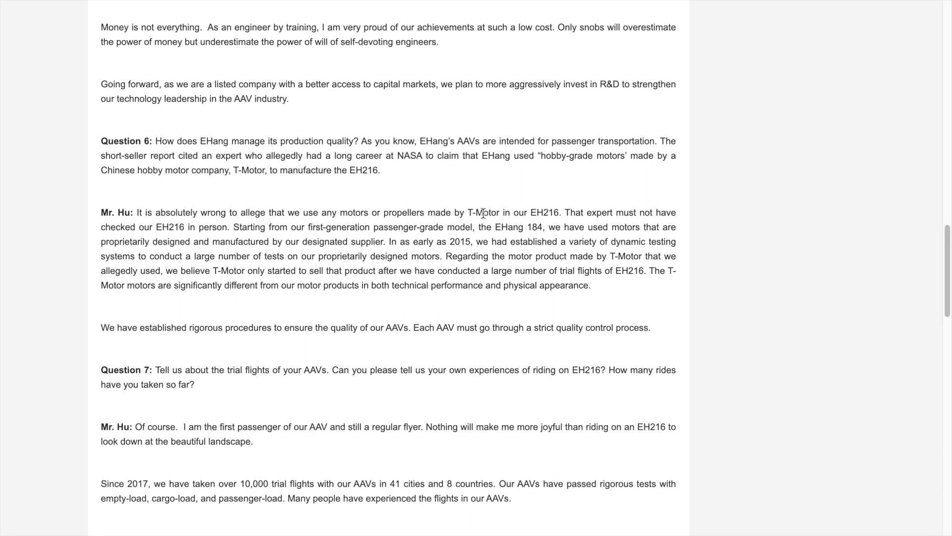
mouse_move(157, 240)
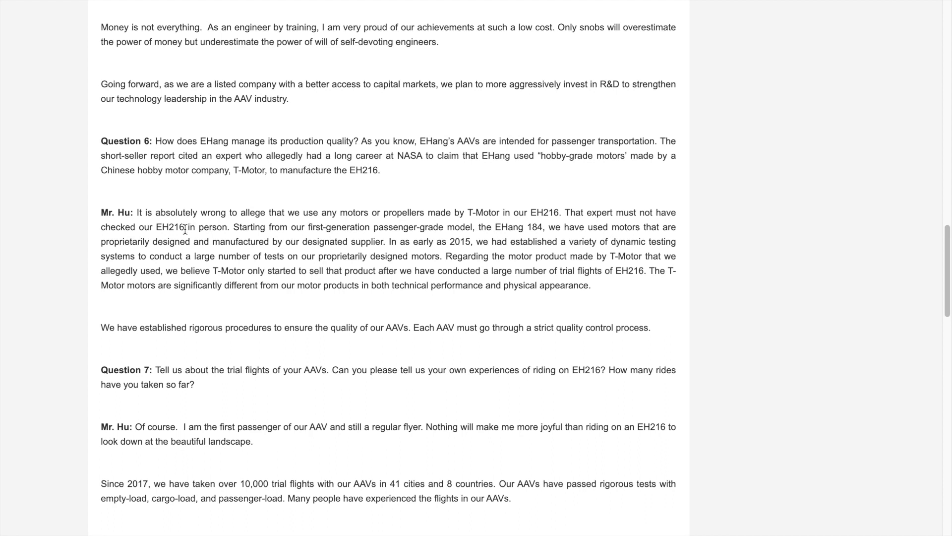
mouse_move(394, 229)
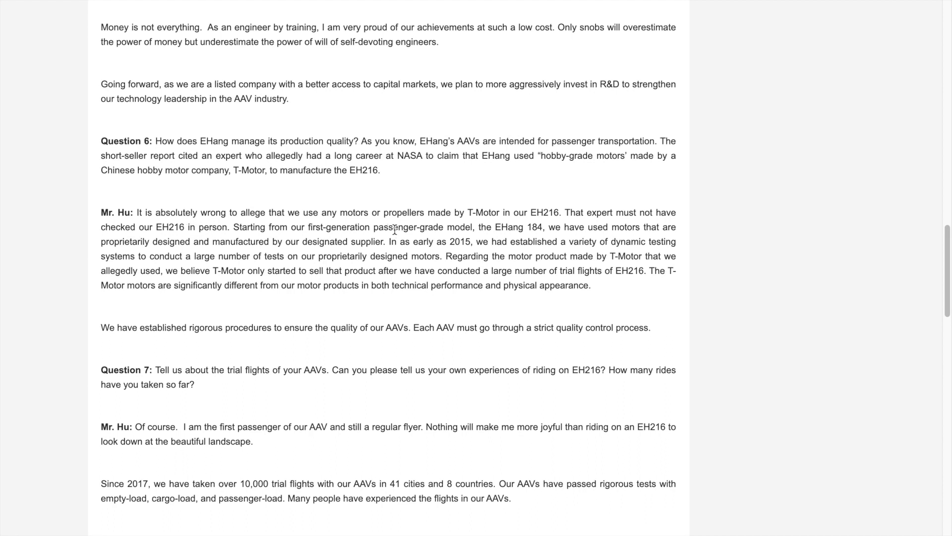
mouse_move(627, 242)
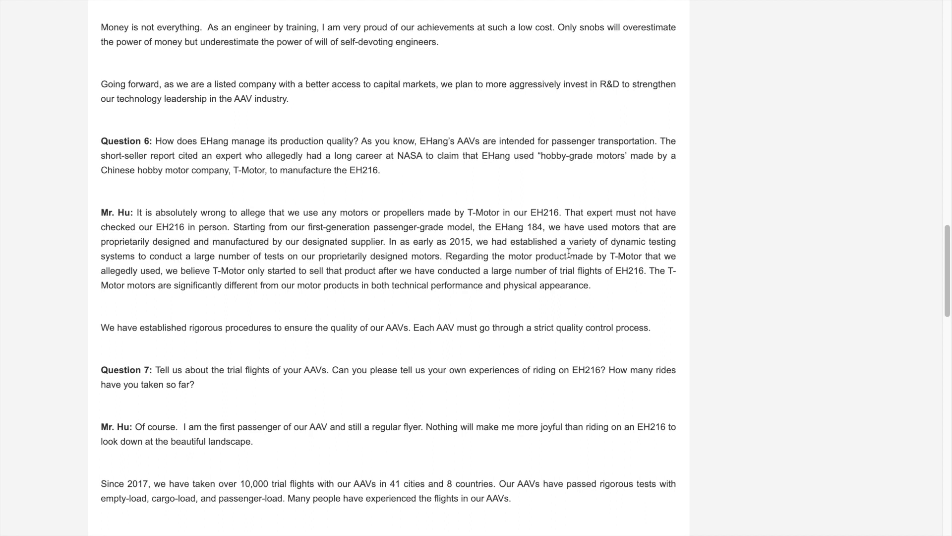
mouse_move(381, 269)
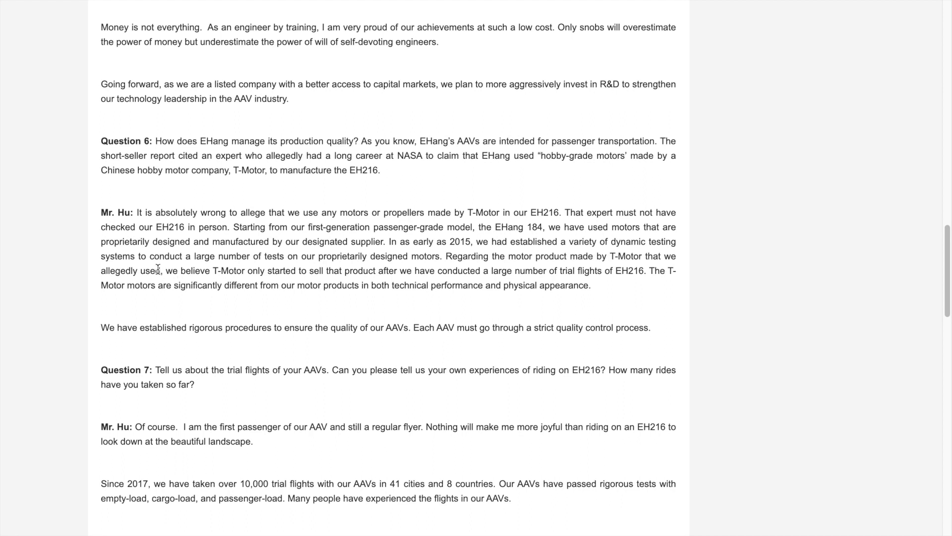
mouse_move(146, 270)
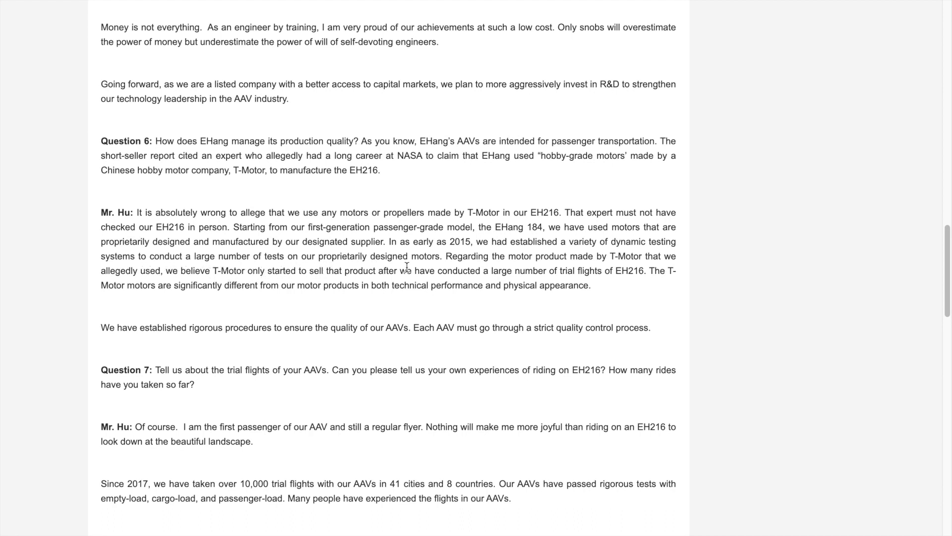
mouse_move(626, 269)
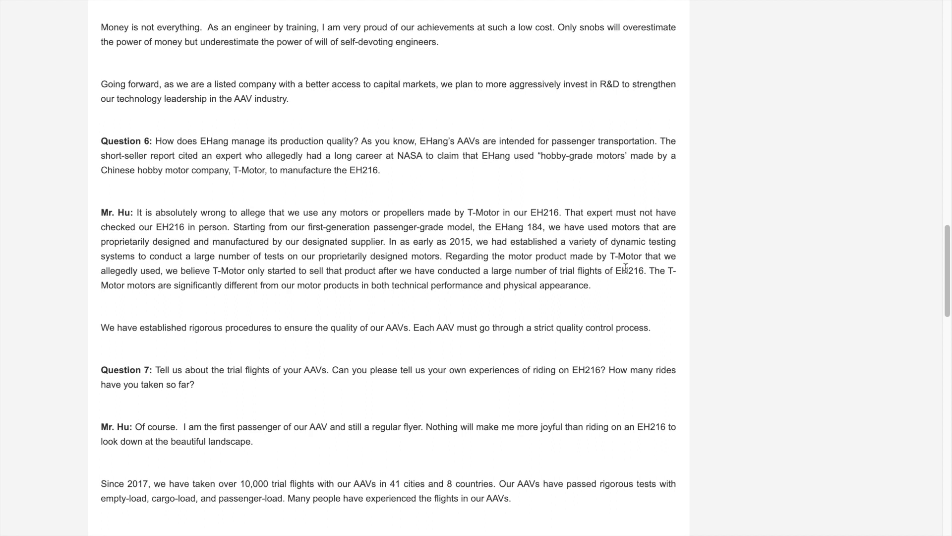
mouse_move(661, 290)
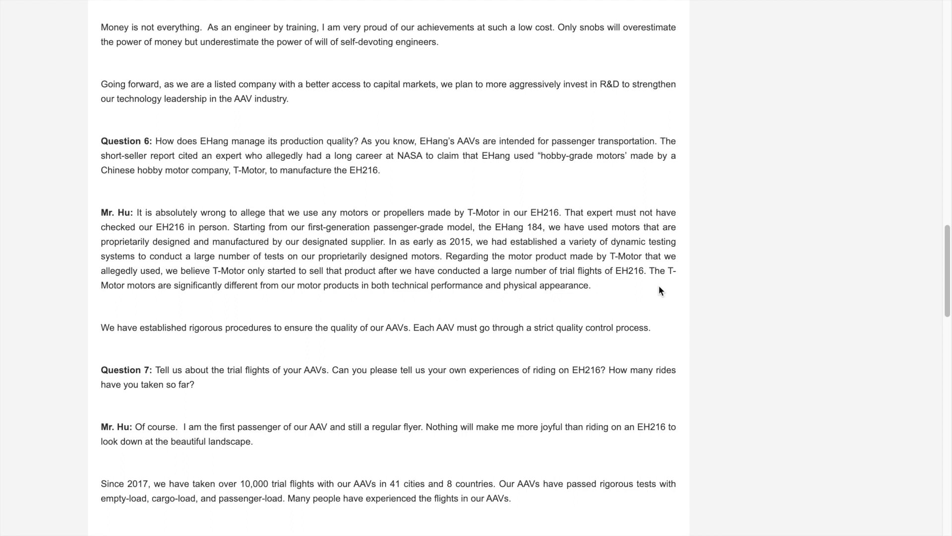
mouse_move(169, 270)
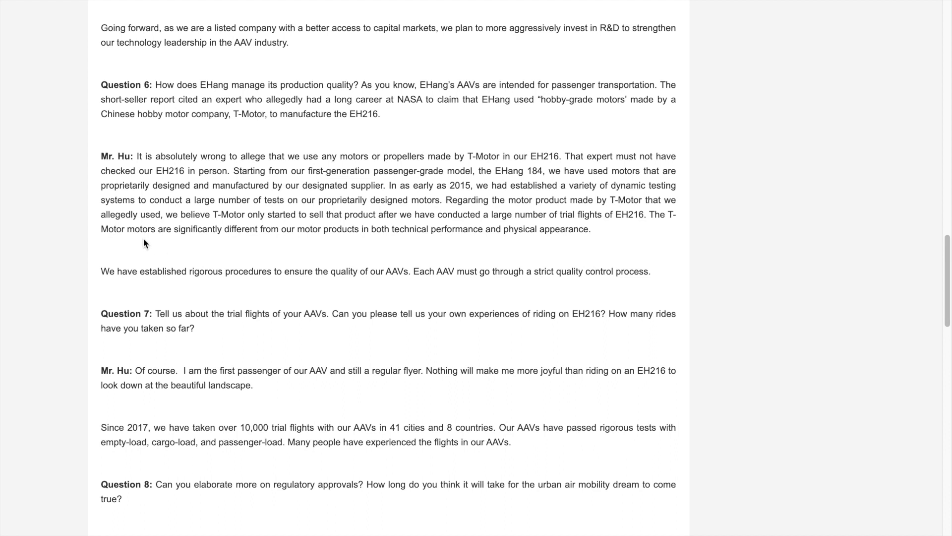
mouse_move(285, 239)
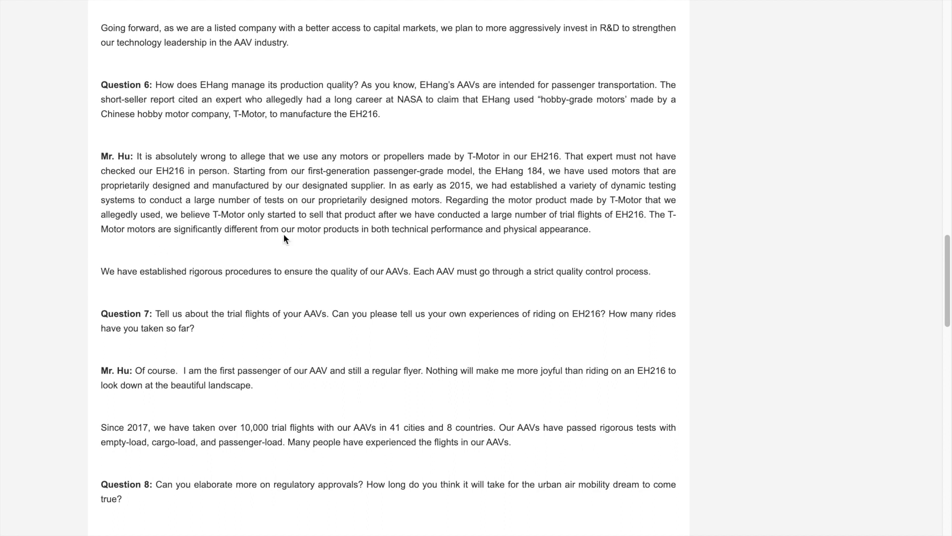
mouse_move(567, 245)
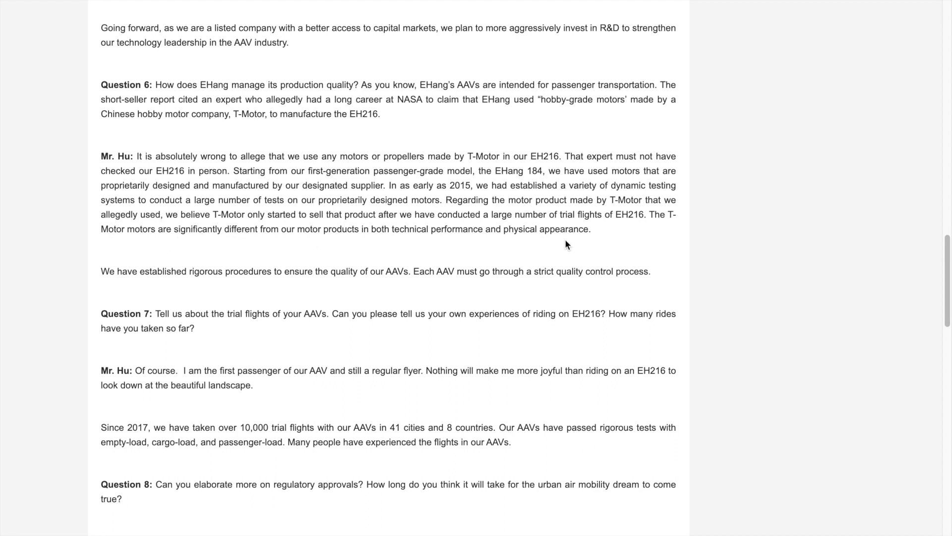
mouse_move(26, 287)
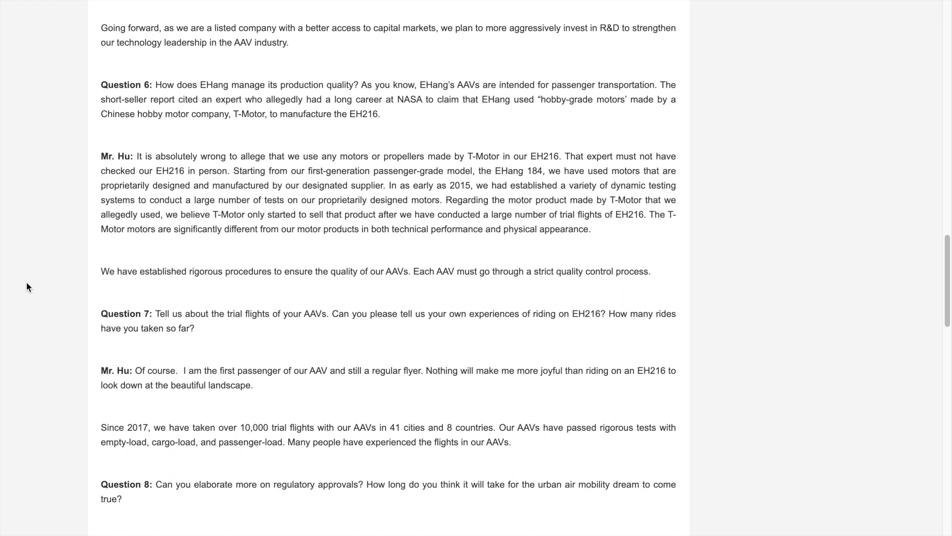
mouse_move(31, 240)
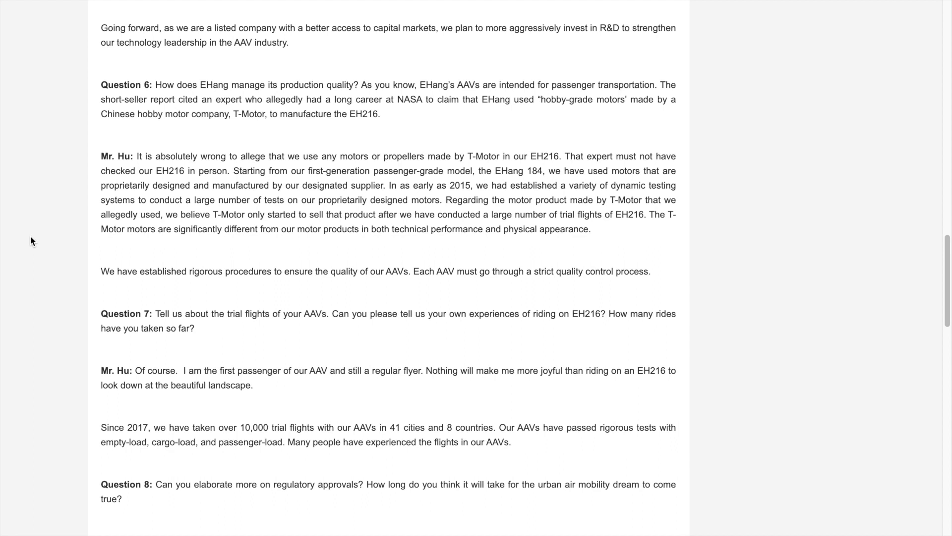
scroll(down, 3)
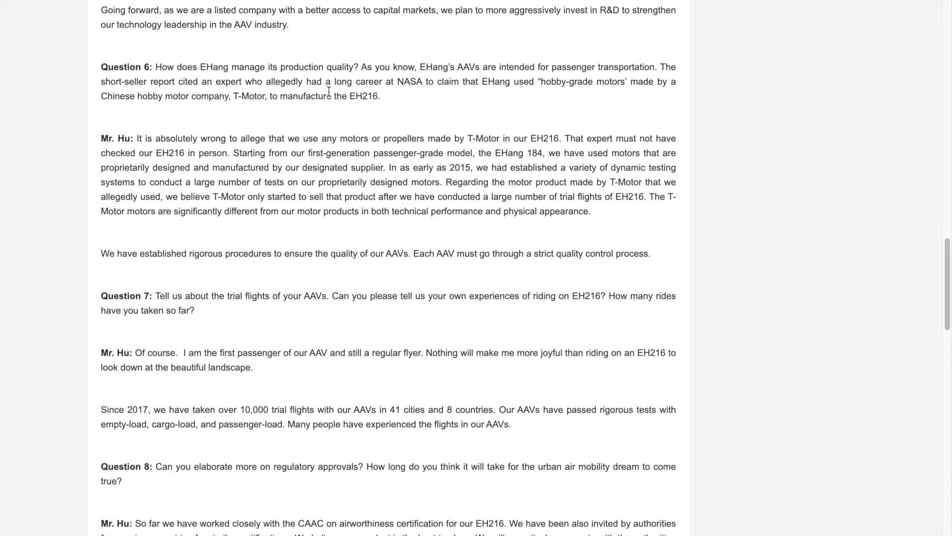
scroll(down, 3)
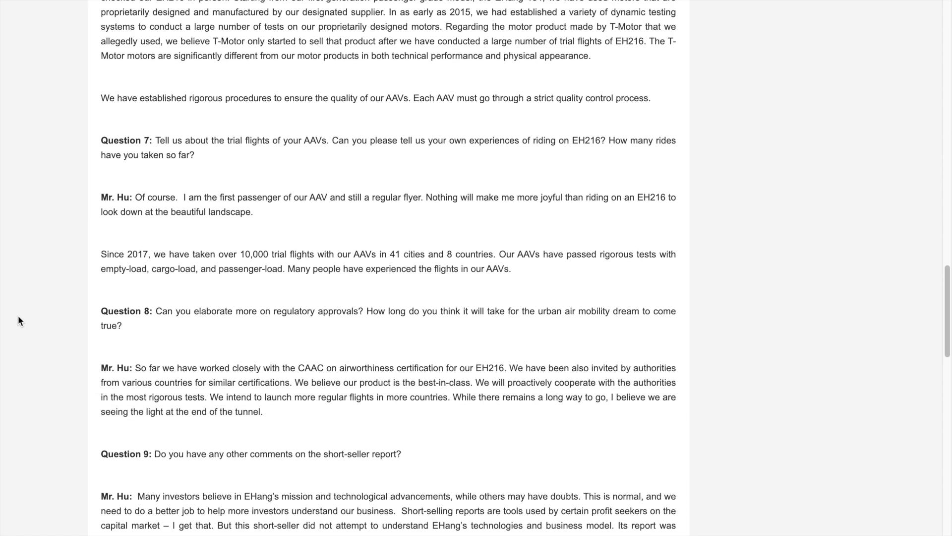
mouse_move(210, 180)
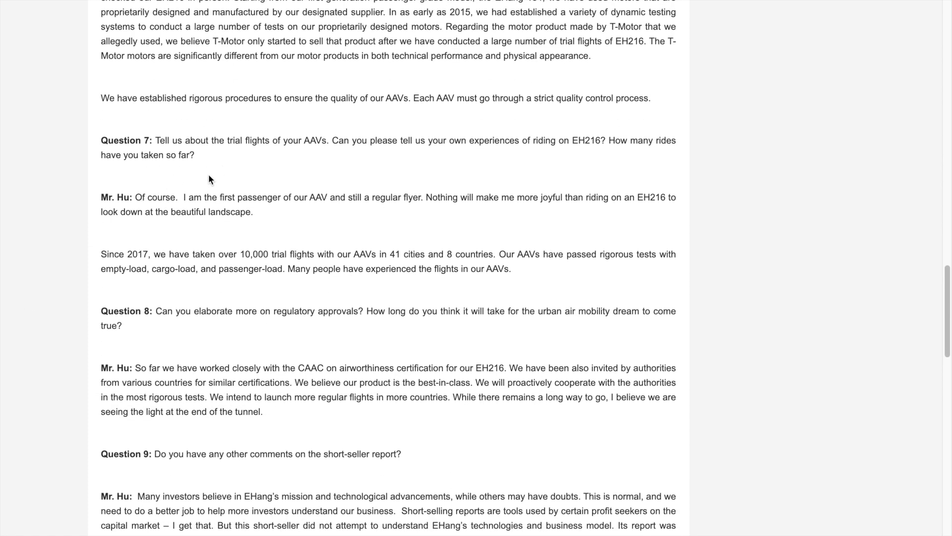
mouse_move(201, 188)
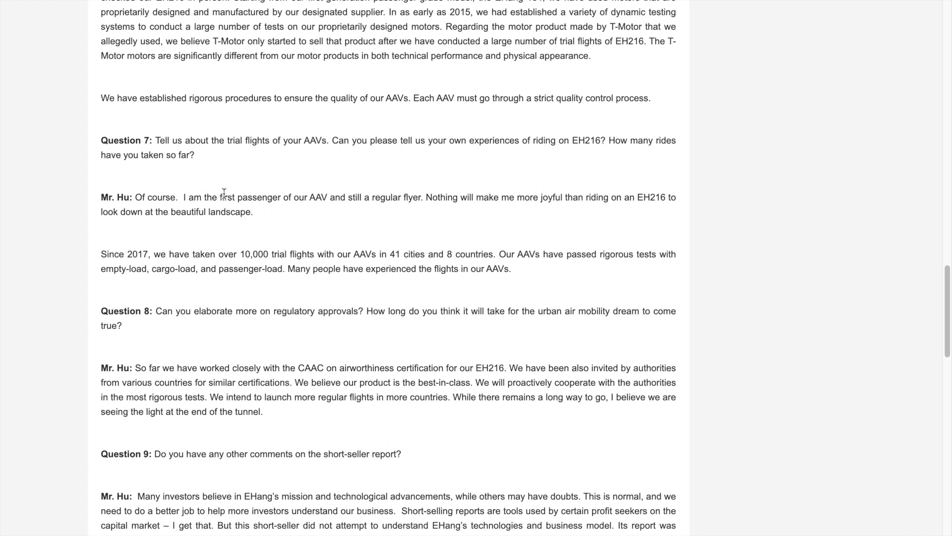
mouse_move(43, 230)
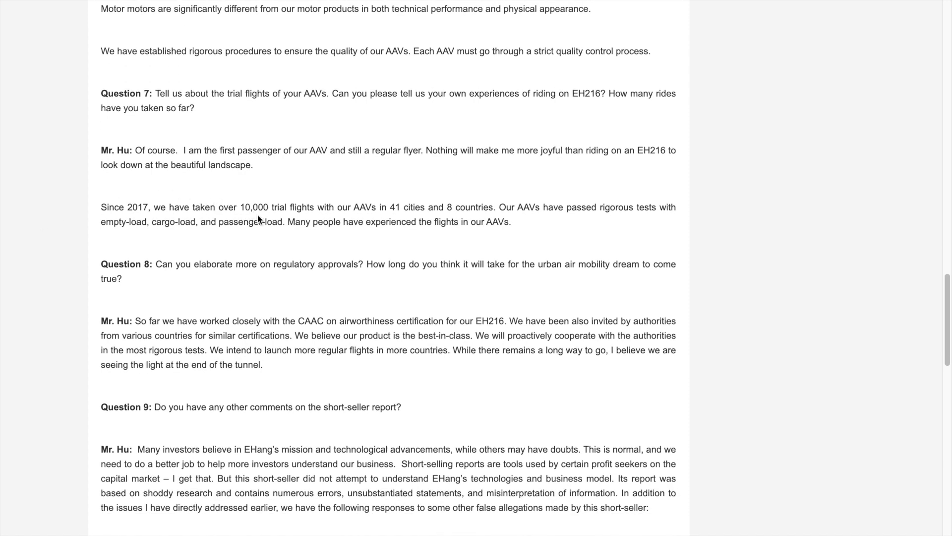
mouse_move(519, 204)
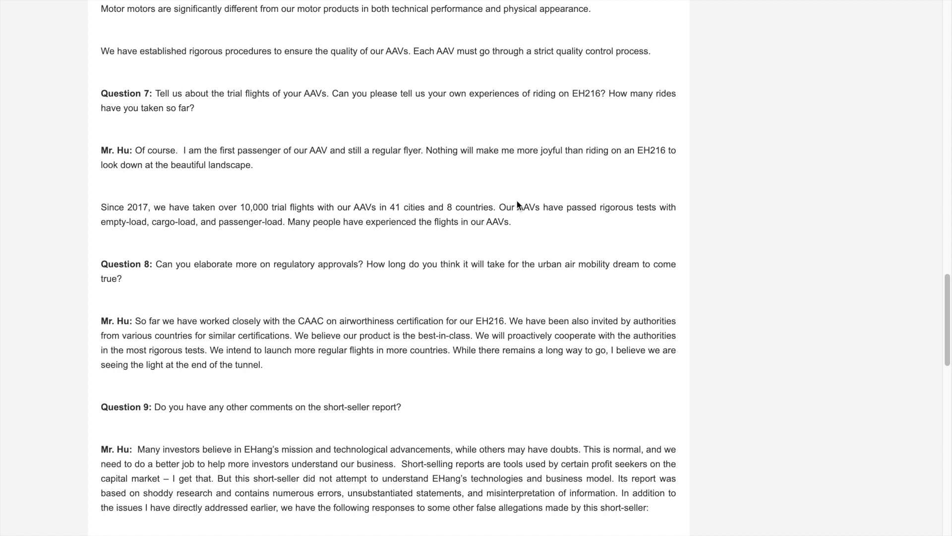
mouse_move(73, 246)
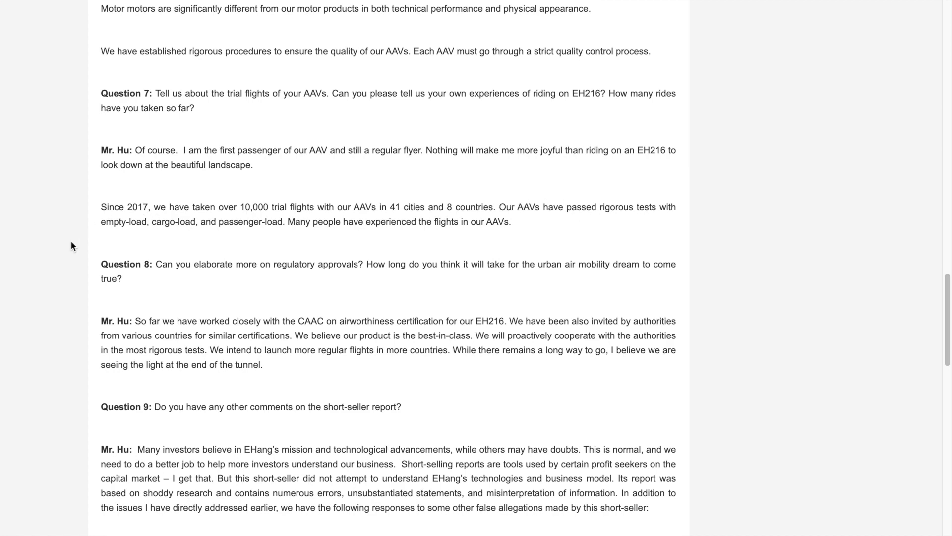
scroll(down, 3)
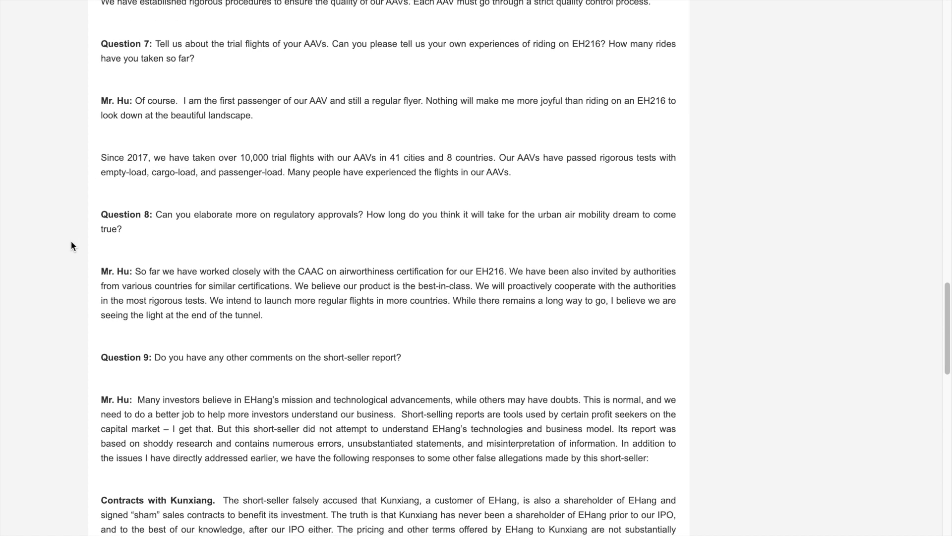
mouse_move(20, 265)
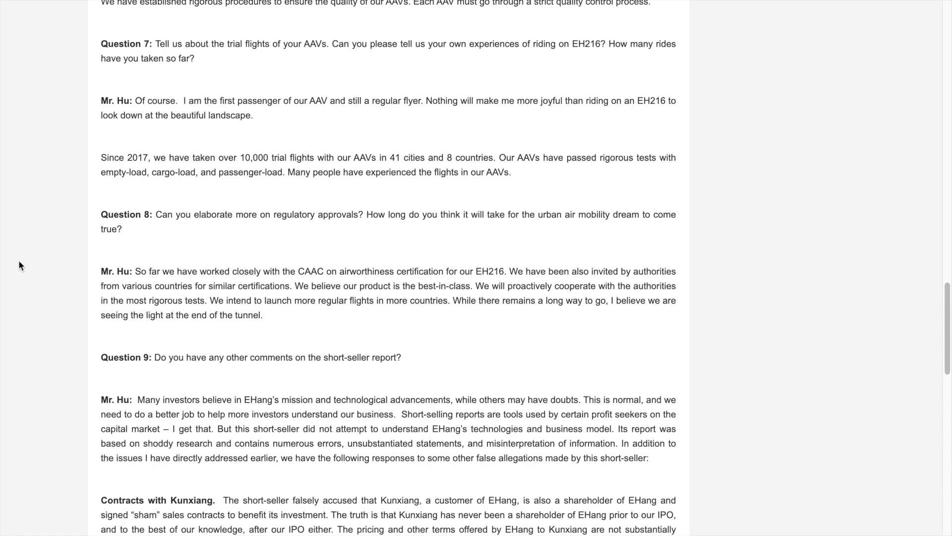
mouse_move(415, 230)
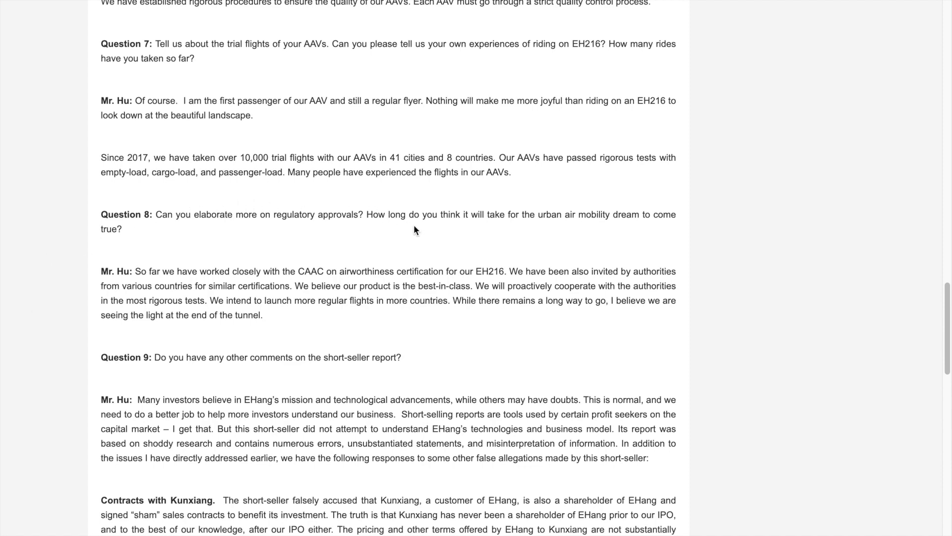
scroll(down, 3)
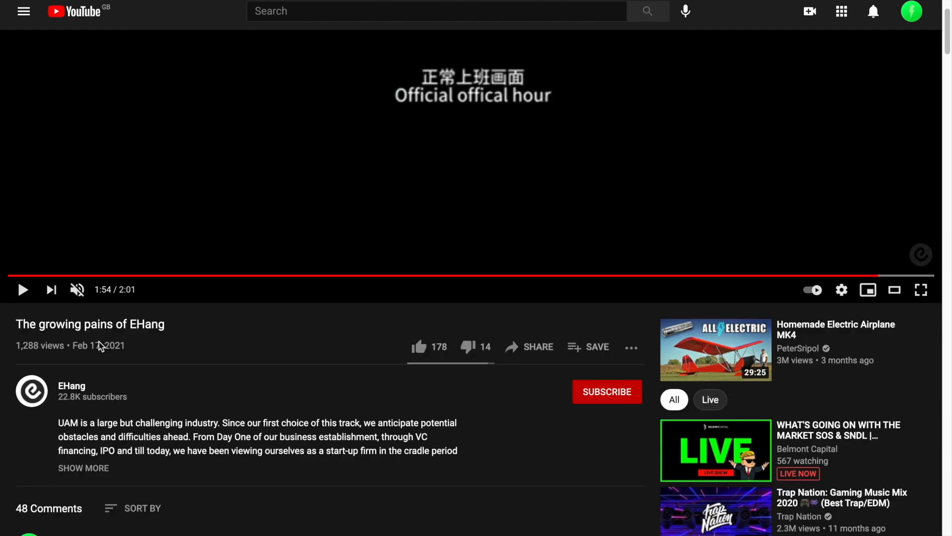
Scroll down from the video to its comments section.
scroll(down, 3)
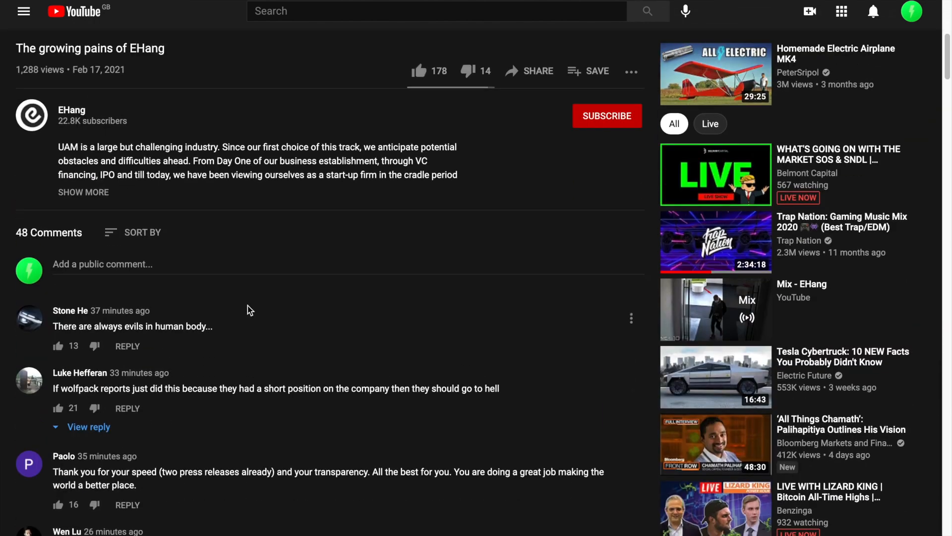
scroll(down, 3)
text(fa)
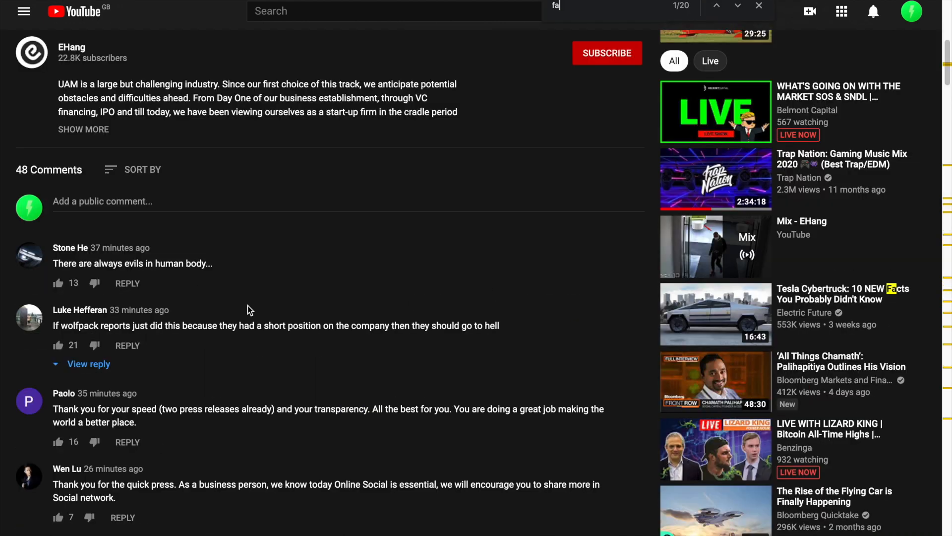
scroll(down, 3)
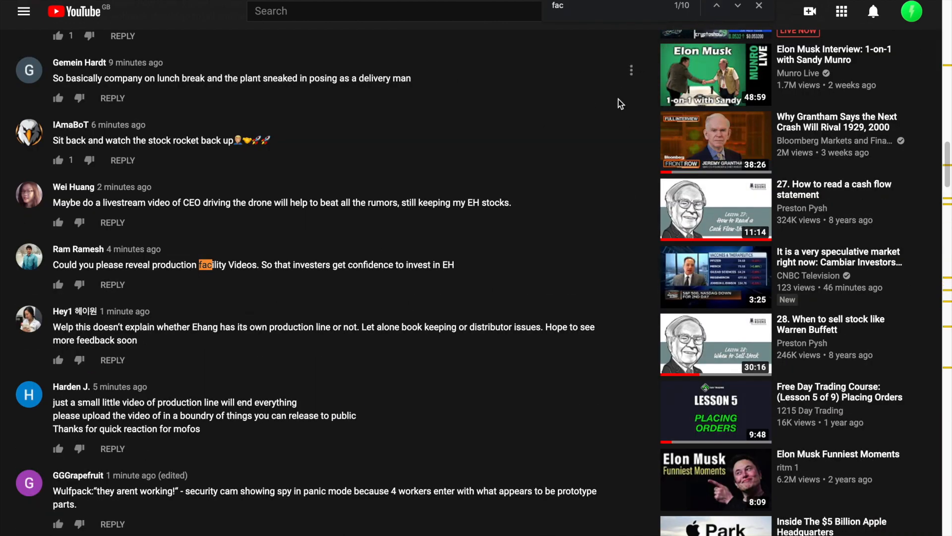
mouse_move(268, 280)
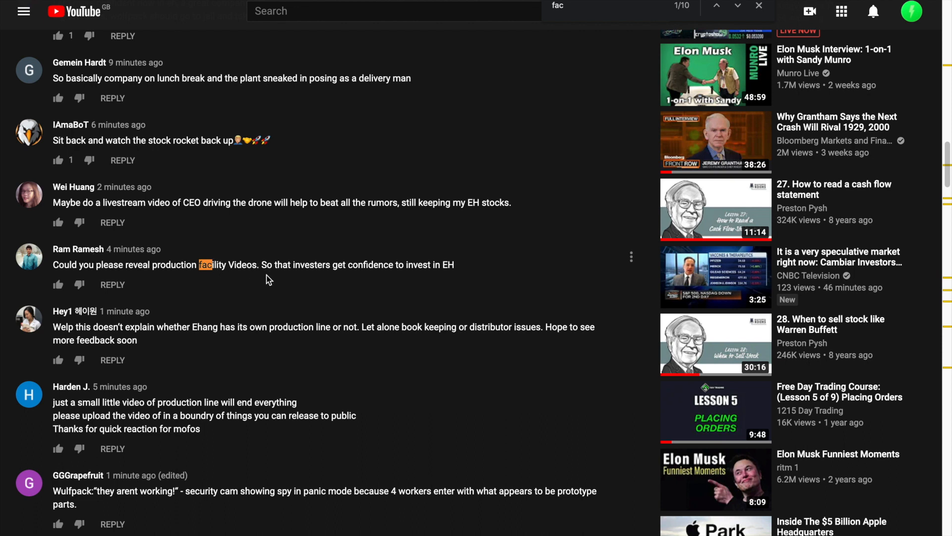
mouse_move(241, 250)
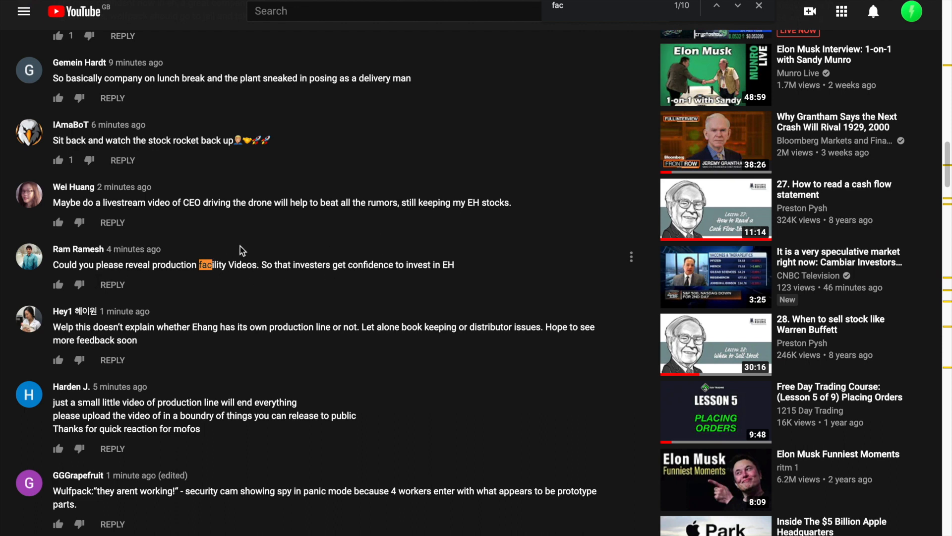
mouse_move(503, 159)
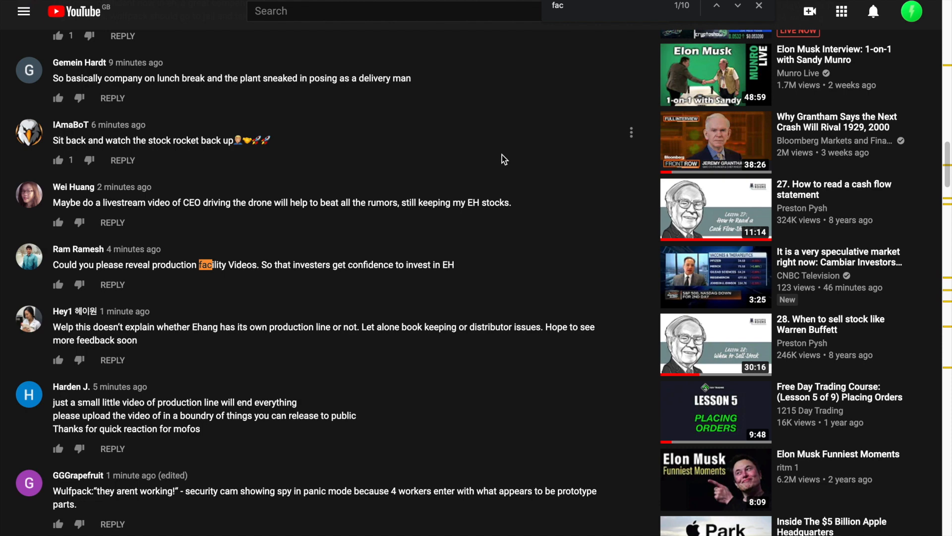
Step through the 'fac' comment matches up to the fourth of ten.
click(737, 6)
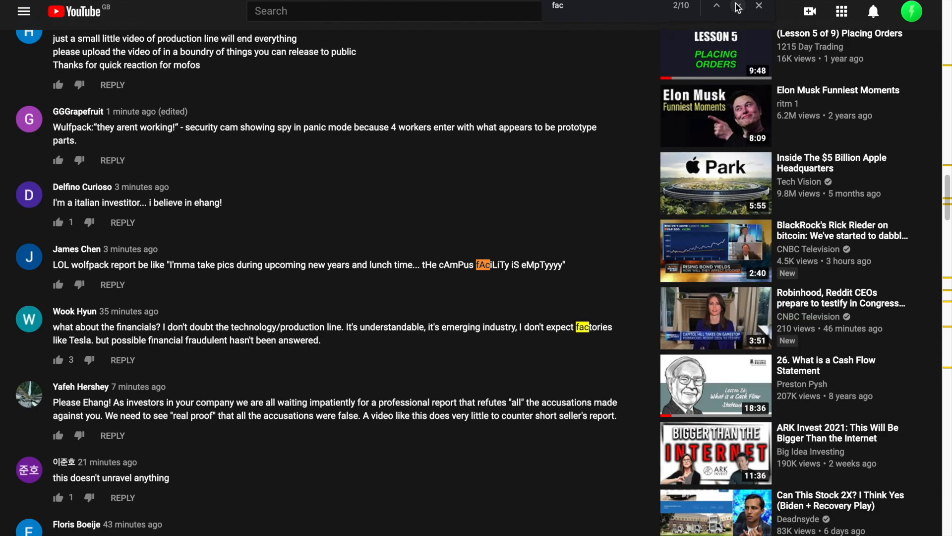
mouse_move(716, 7)
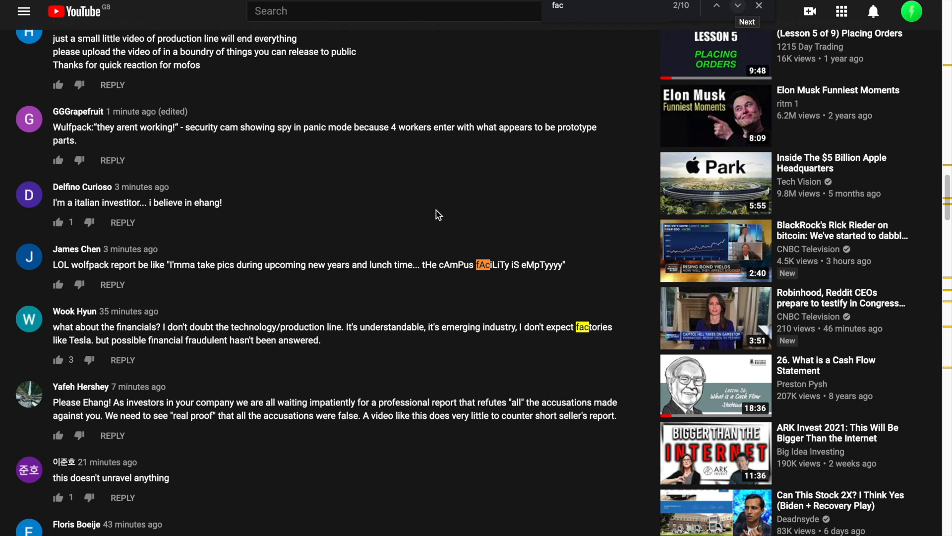
mouse_move(737, 6)
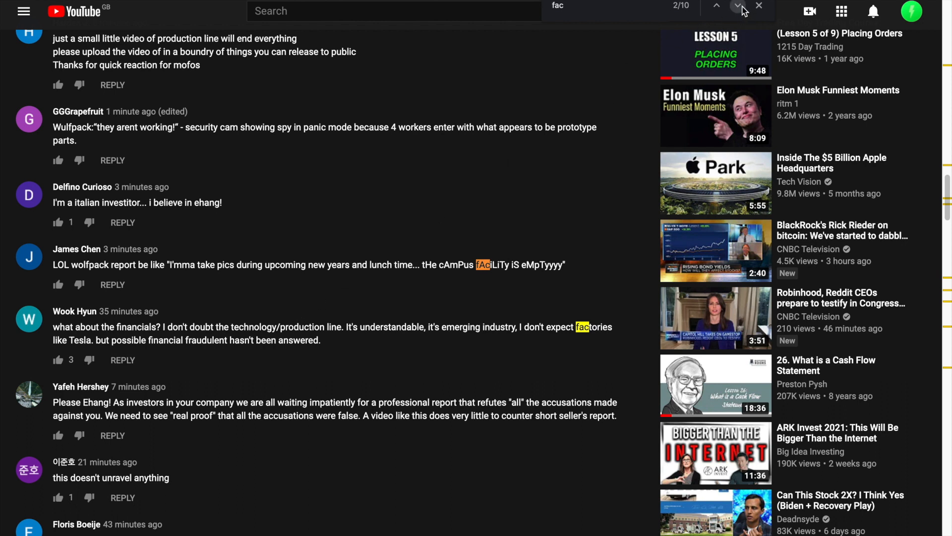
click(734, 6)
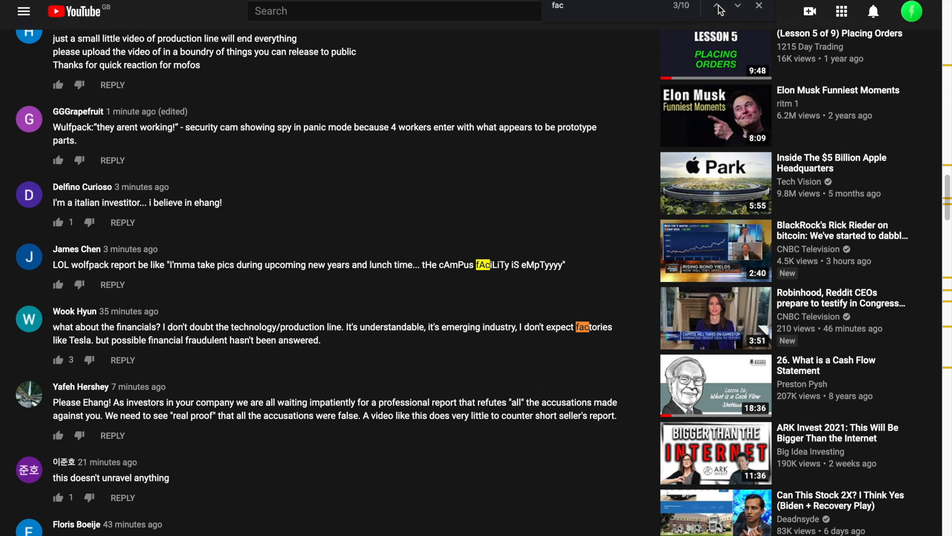
click(738, 10)
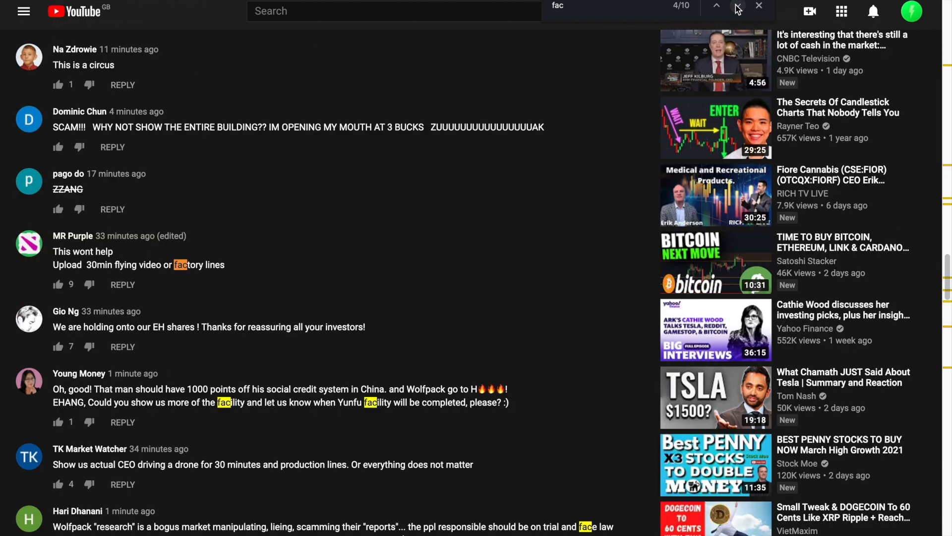
mouse_move(149, 255)
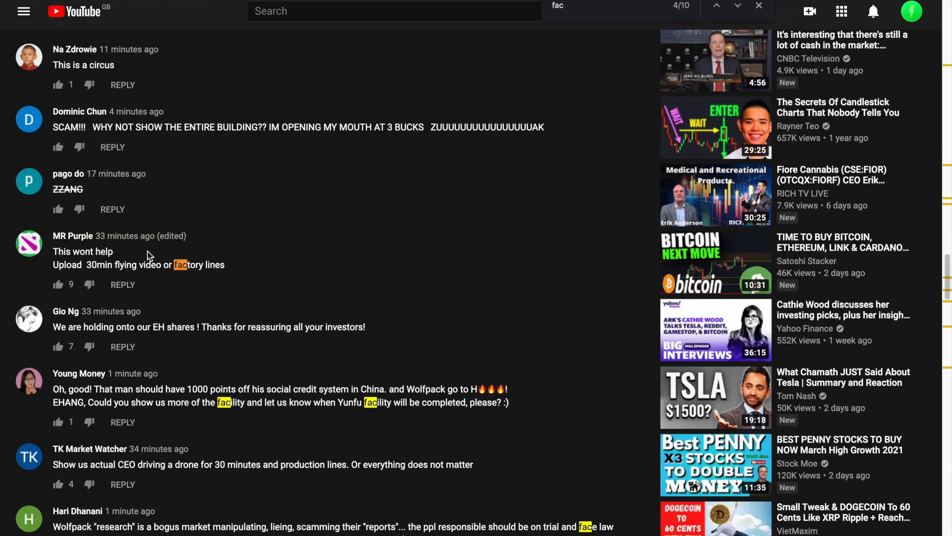
mouse_move(154, 254)
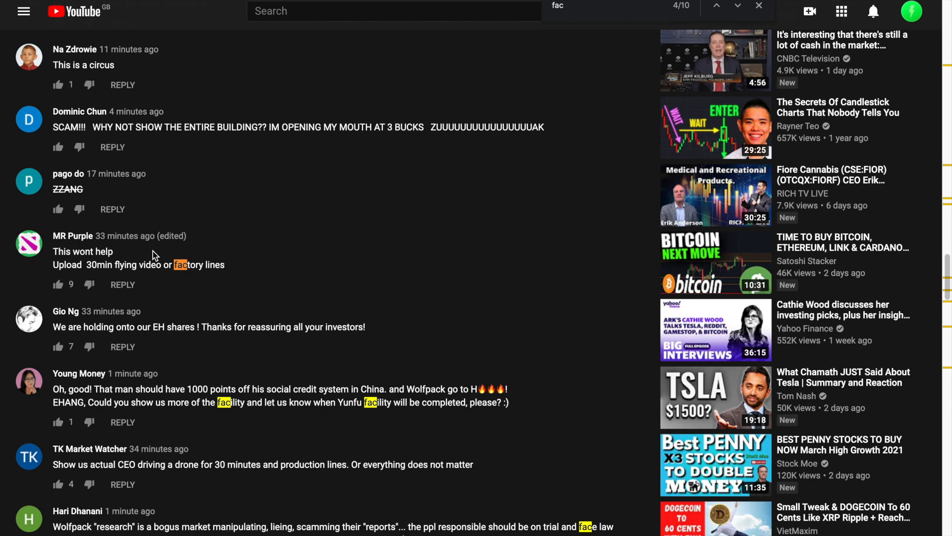
mouse_move(287, 201)
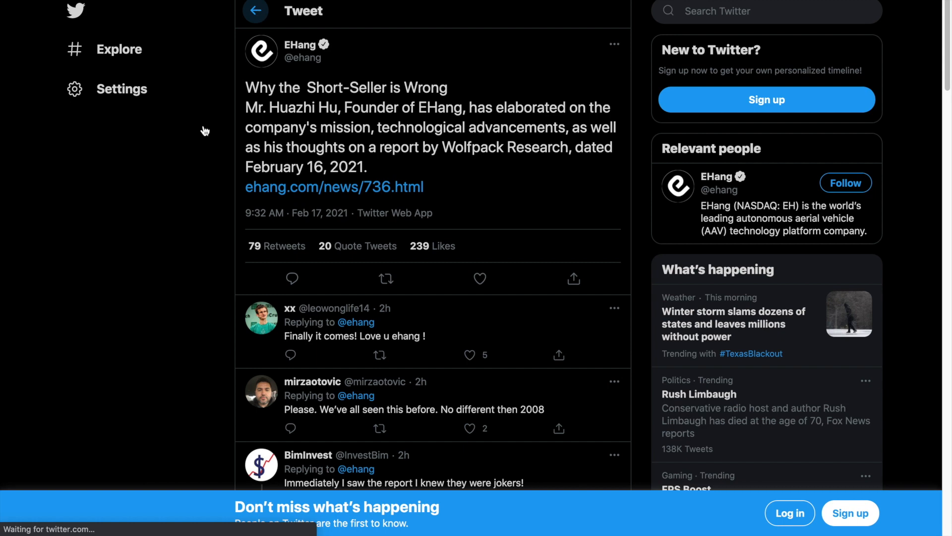
Switch from EHang's short-seller tweet back to the YouTube video tab.
click(298, 52)
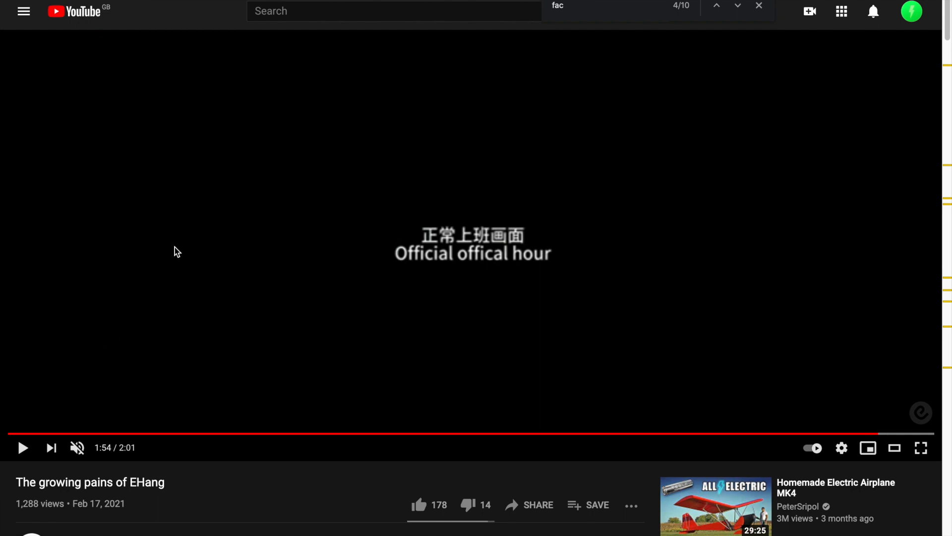
mouse_move(163, 306)
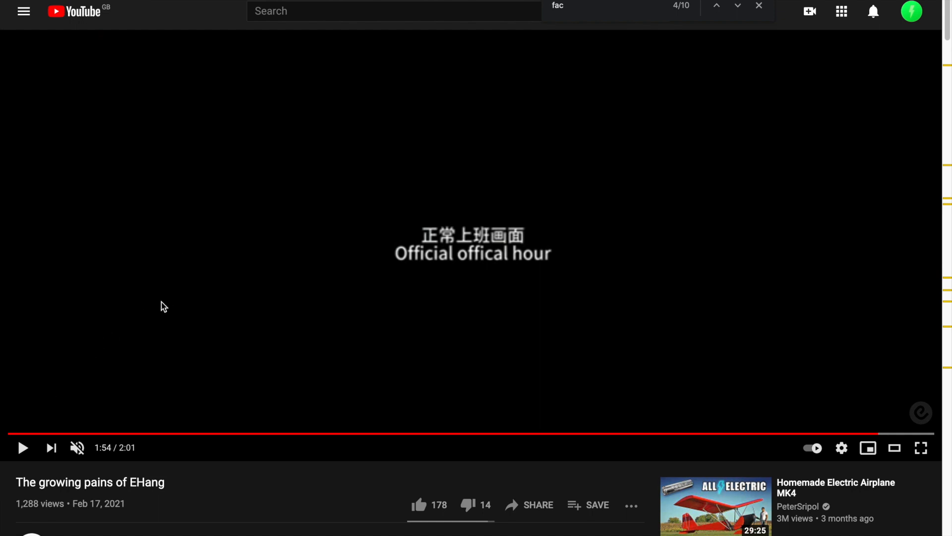
Expand the video's full English and Chinese description via SHOW MORE and read it.
scroll(down, 3)
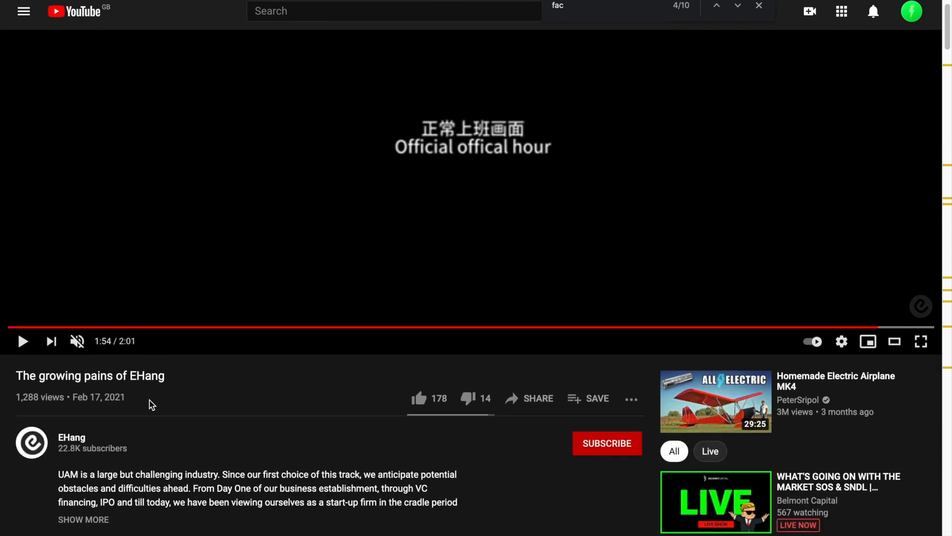
scroll(down, 3)
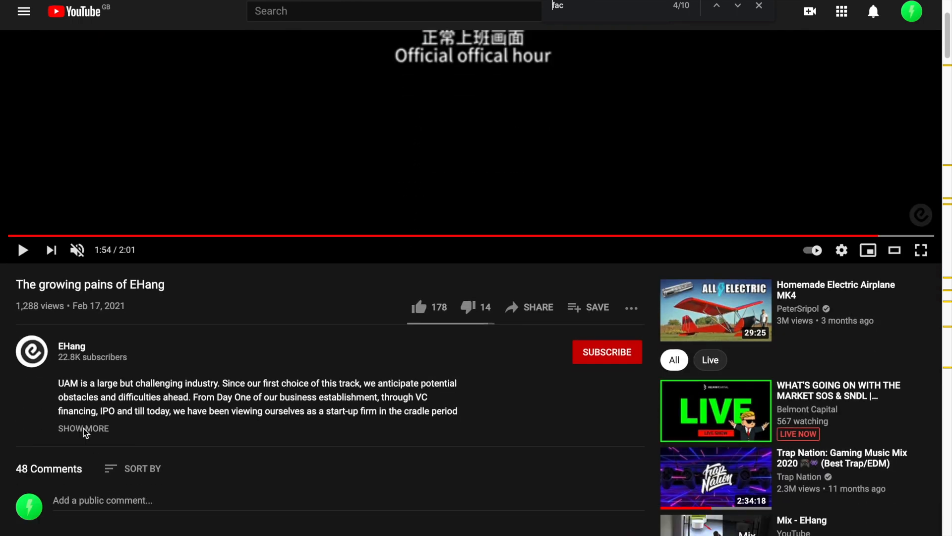
click(83, 428)
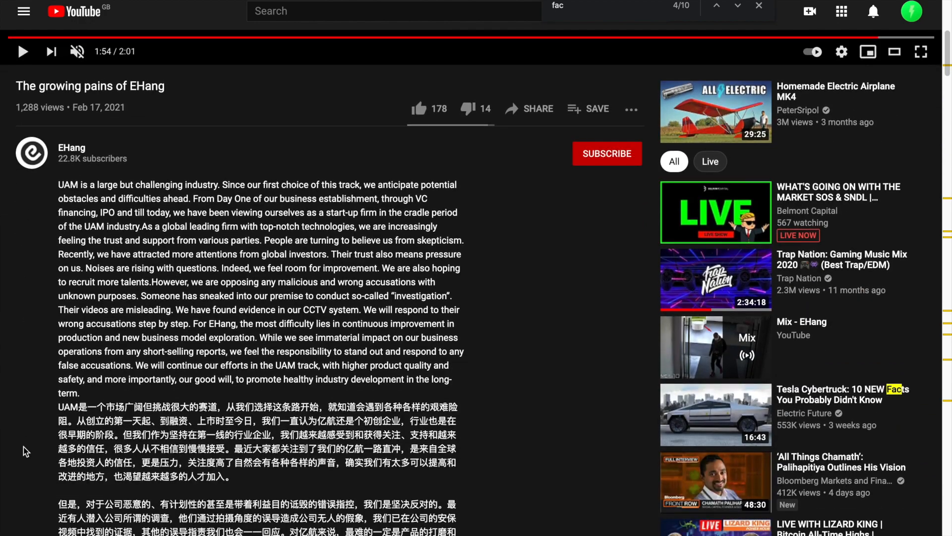
scroll(down, 3)
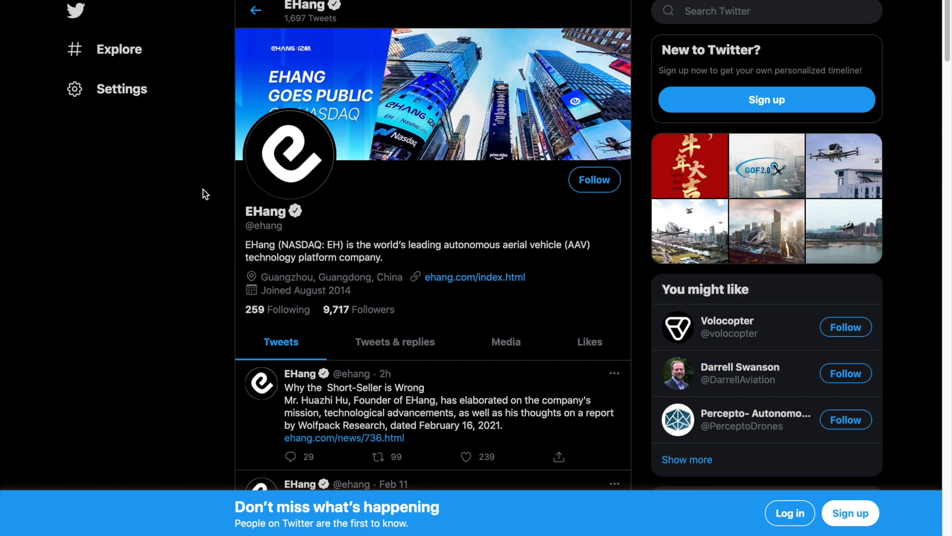
Glance at the founder Q&A article, then return to the video's expanded description.
click(342, 437)
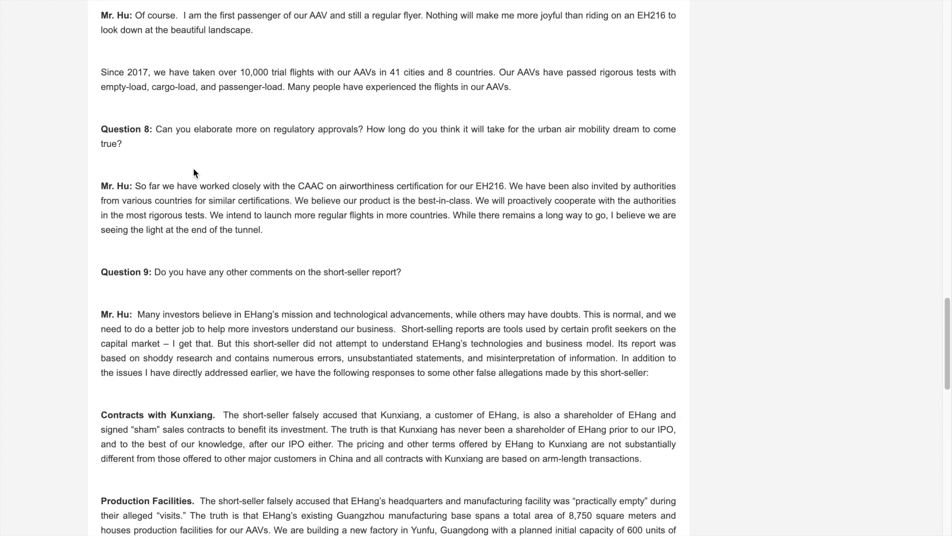
scroll(up, 3)
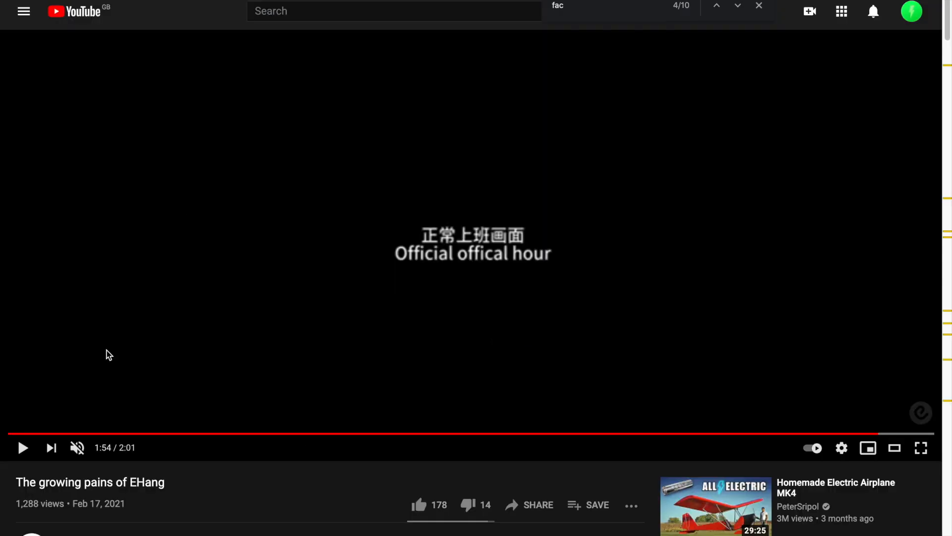
scroll(down, 3)
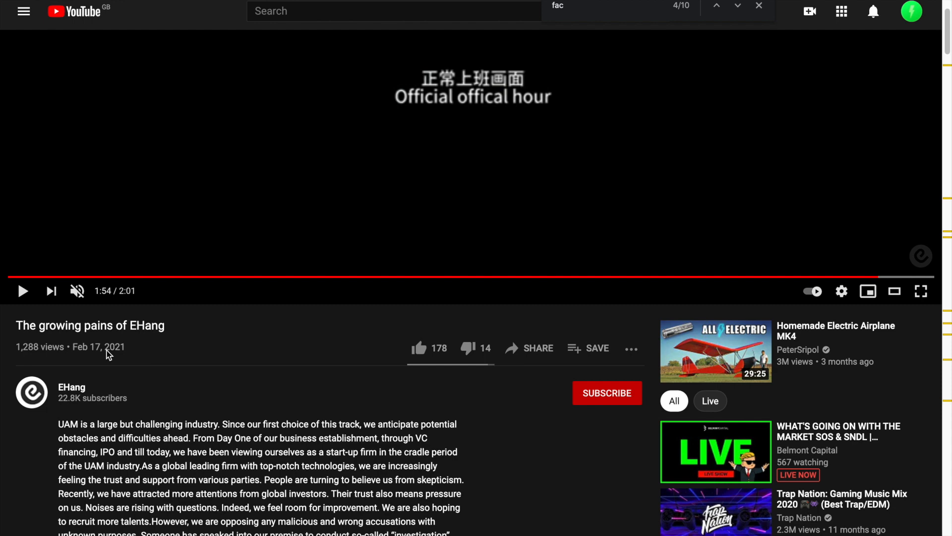
scroll(down, 3)
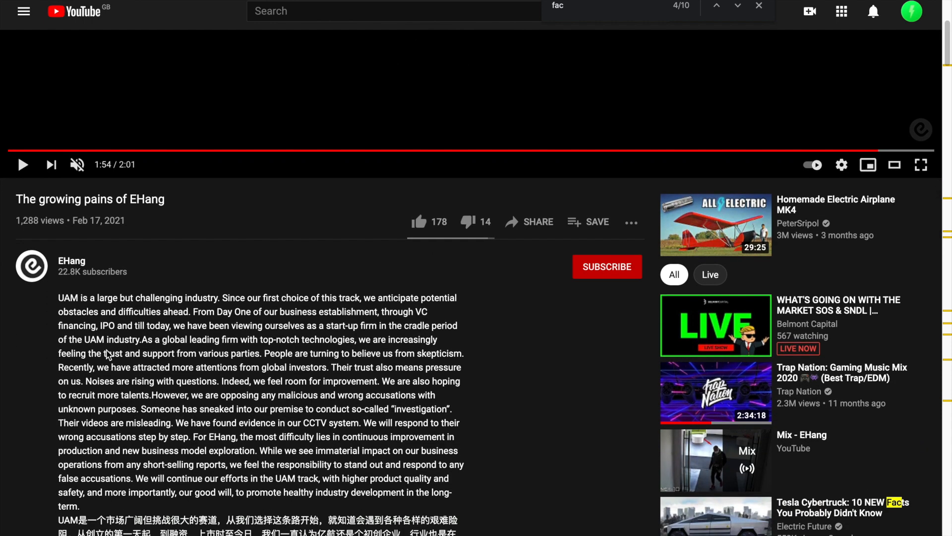